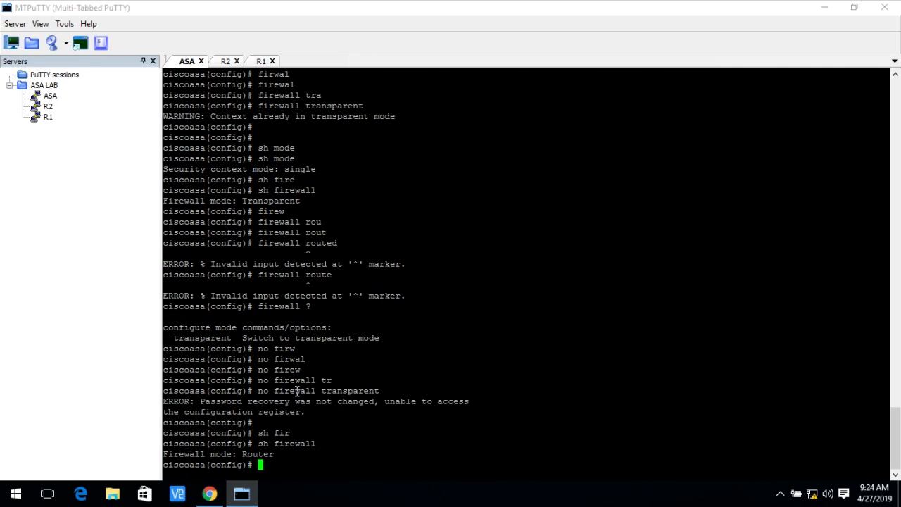
Step: Set the ASA to 'firewall transparent' and verify 'sh firewall' reports Transparent mode
type("di")
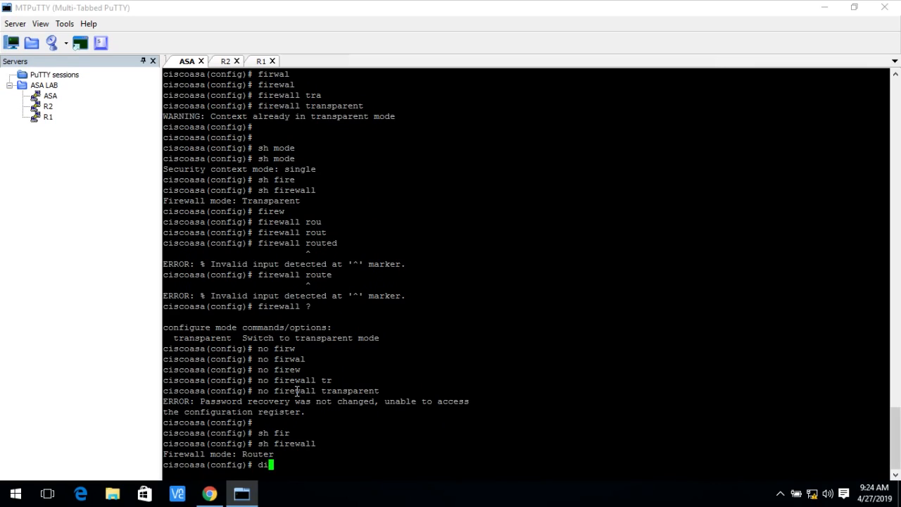
type("firewall transparent")
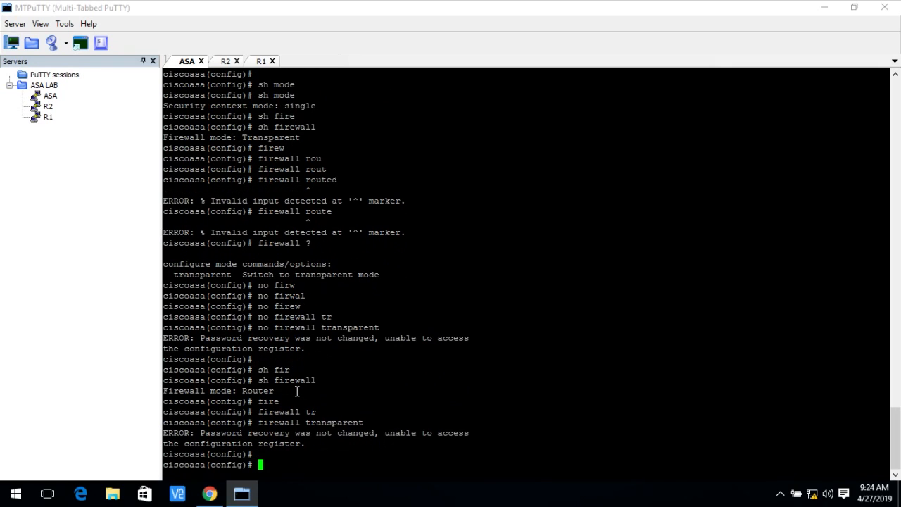
type("sh firewall")
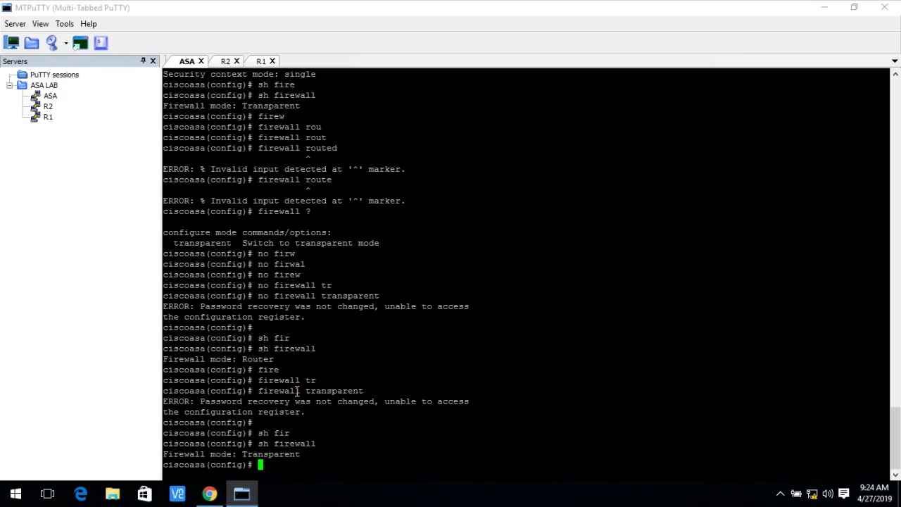
type("interface bvI")
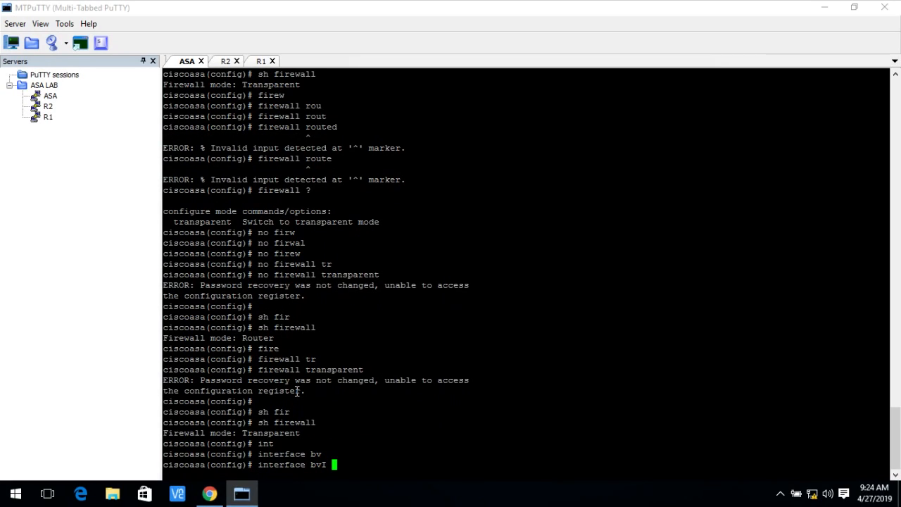
Step: Give interface BVI 1 the address 10.0.0.2 255.255.255.0, try no shut, and exit
type("?")
type("ip[")
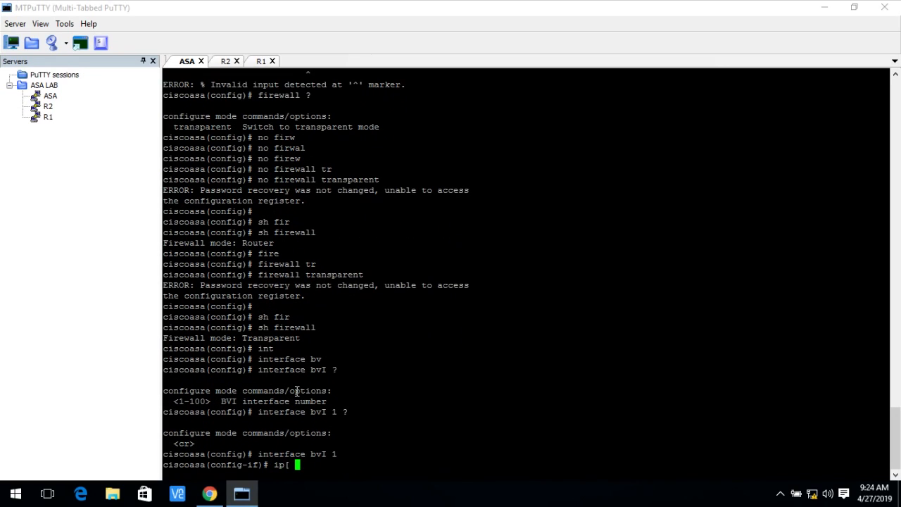
type("add")
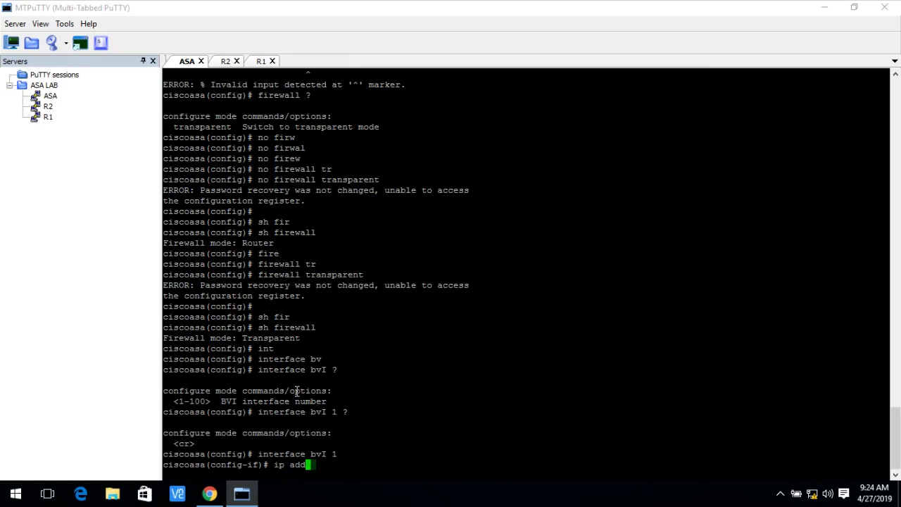
type("1")
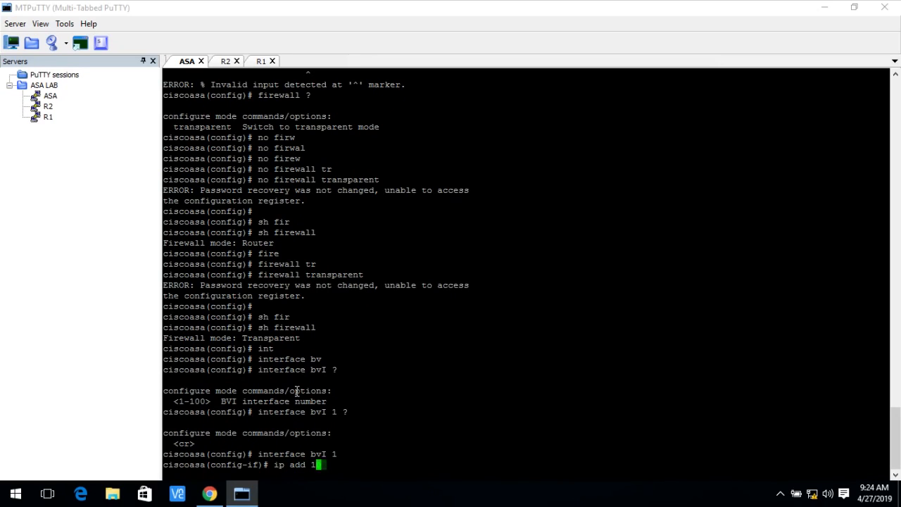
type("0.0.0.")
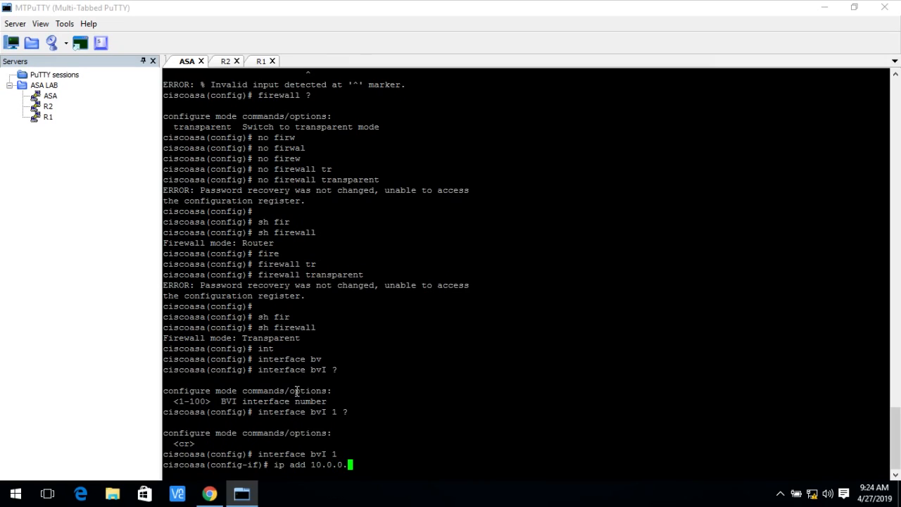
type("2")
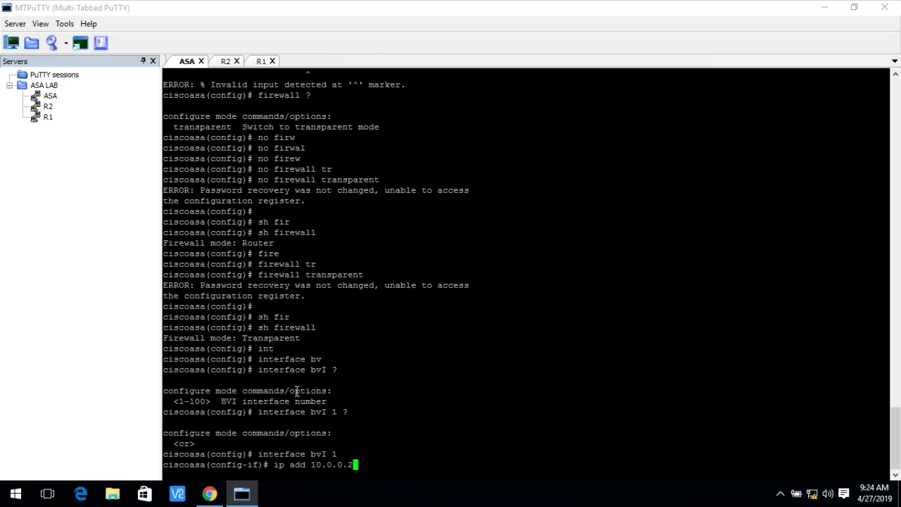
type("255.255")
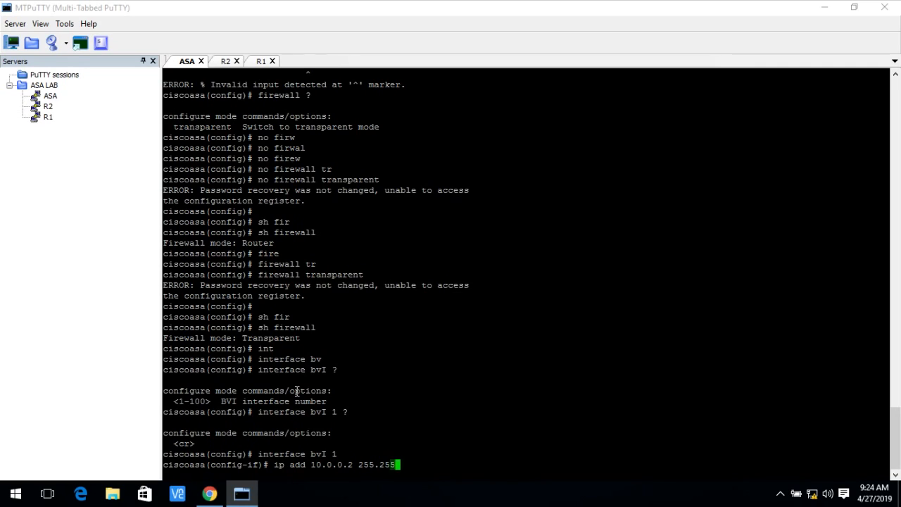
type(".255.0")
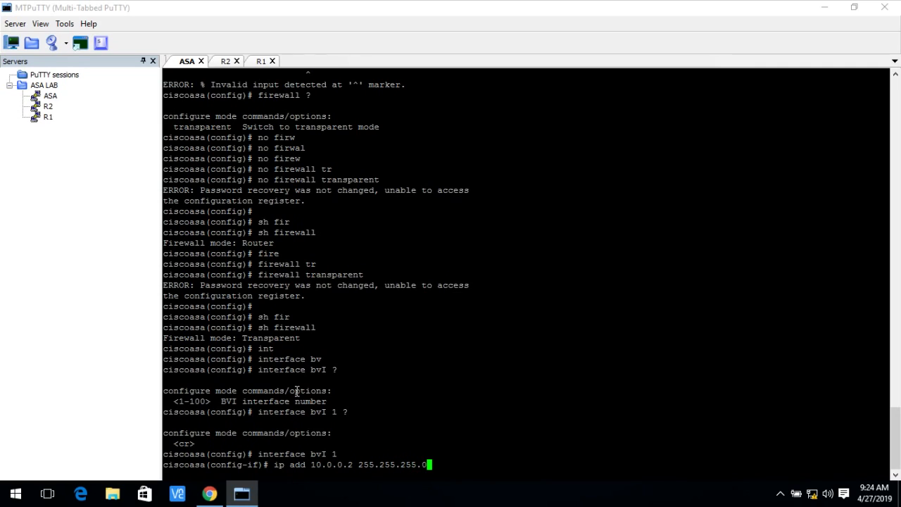
type("no")
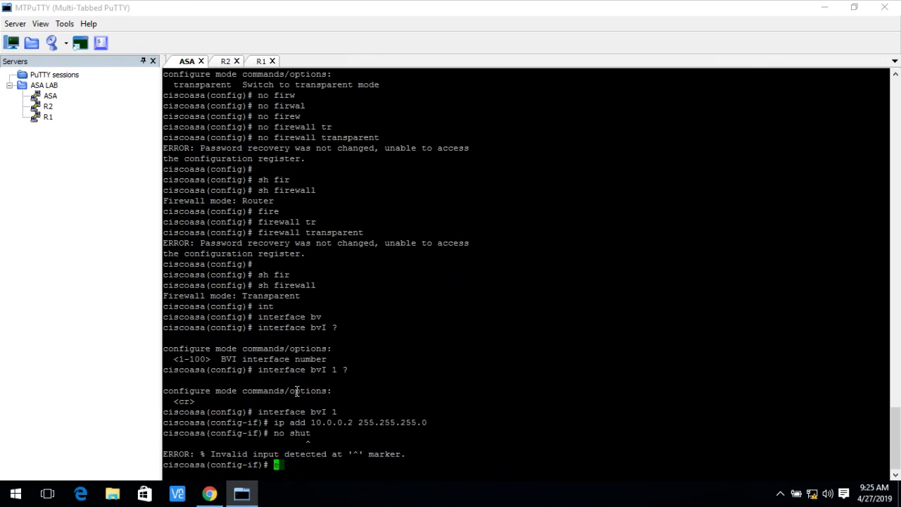
type("exit")
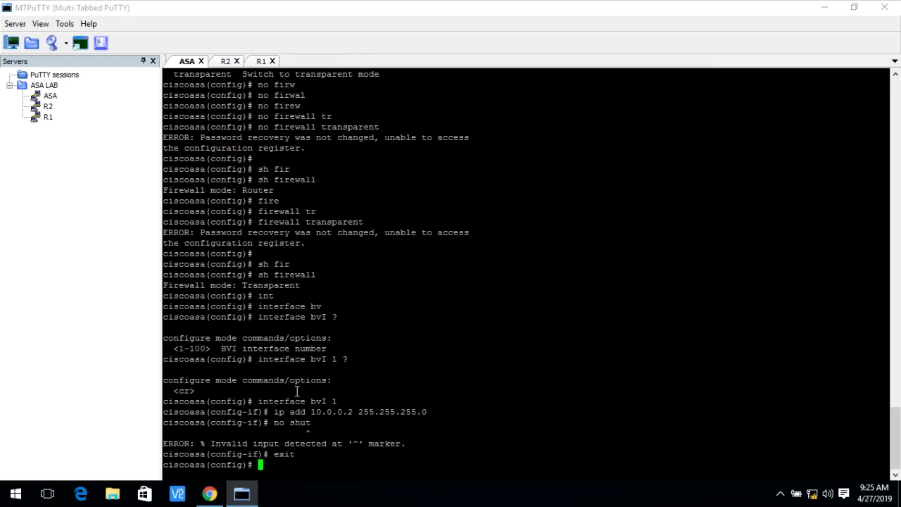
type("int eth")
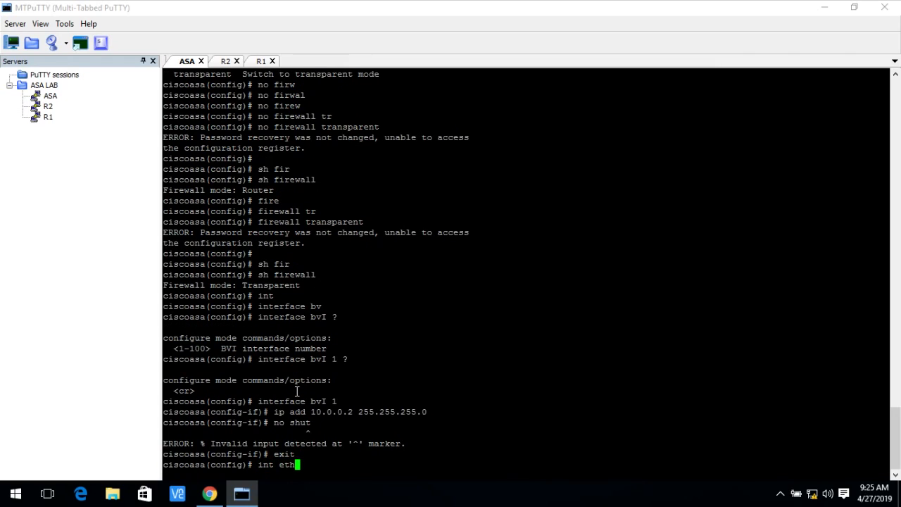
Step: Put the ASA Ethernet interface in bridge-group 1 named inside (security 100) and exit
left_click(208, 492)
type("?")
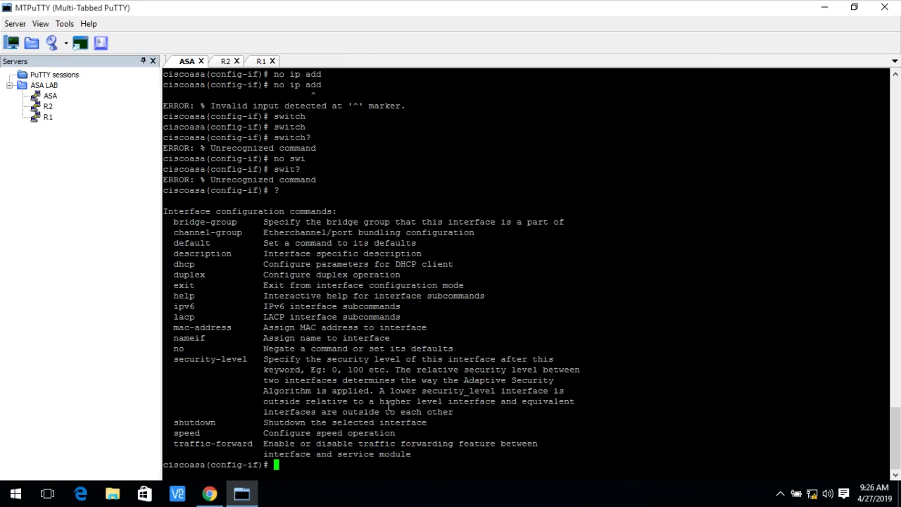
type("bri")
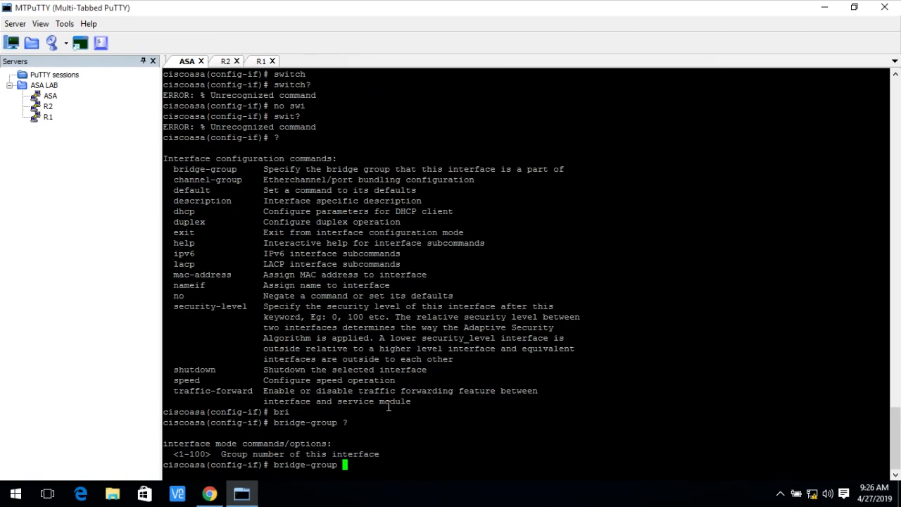
type("1")
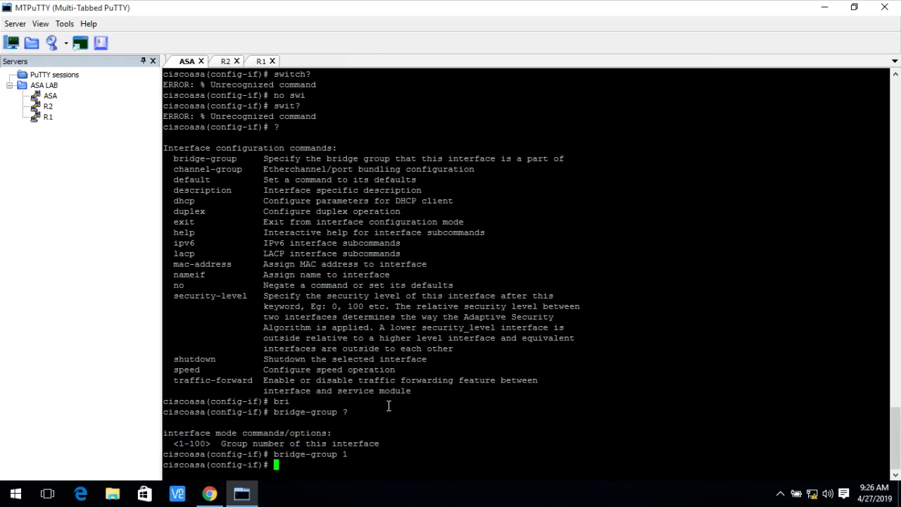
type("nameif insid")
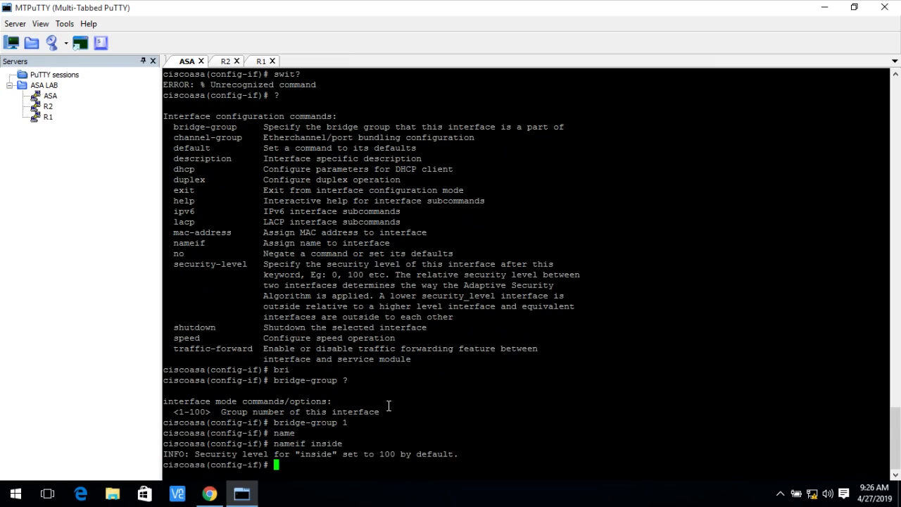
type("exit")
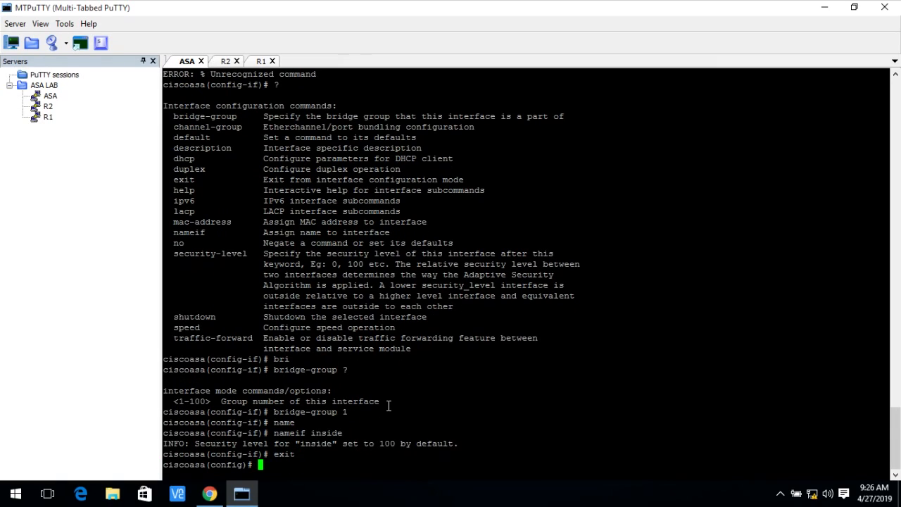
type("int")
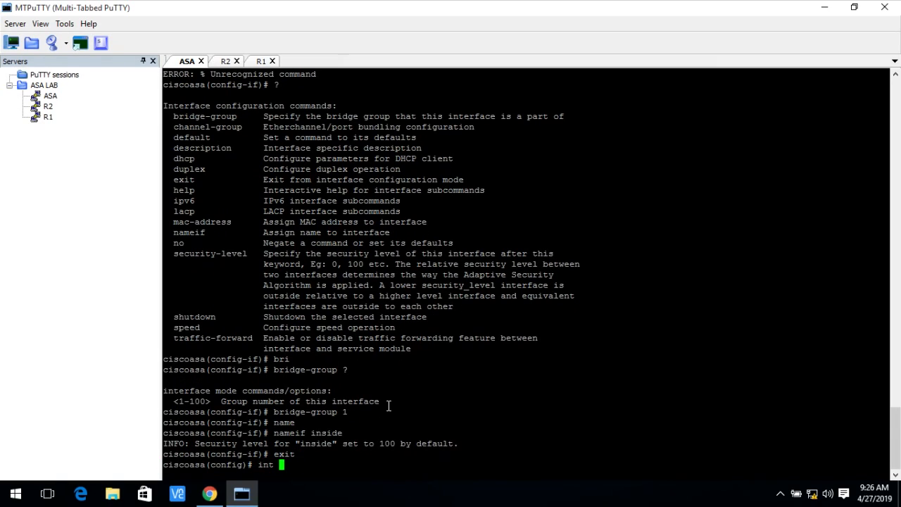
type("eth")
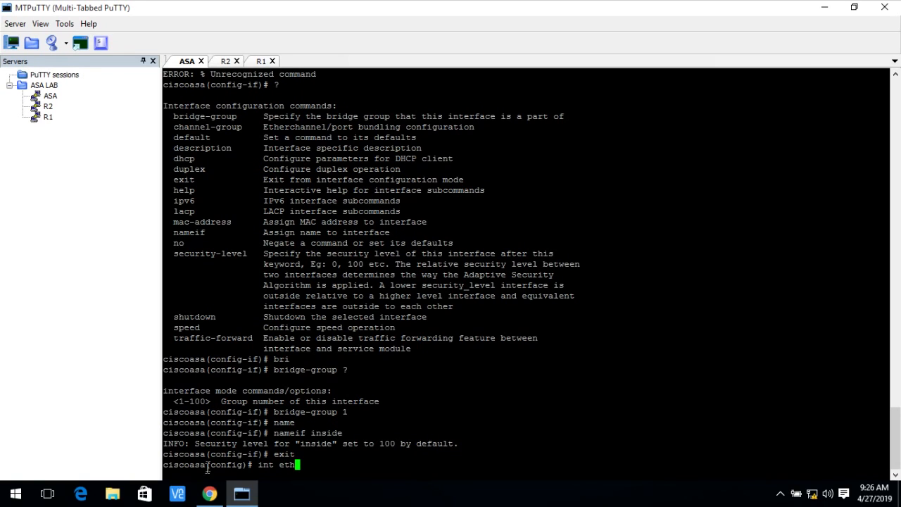
left_click(208, 493)
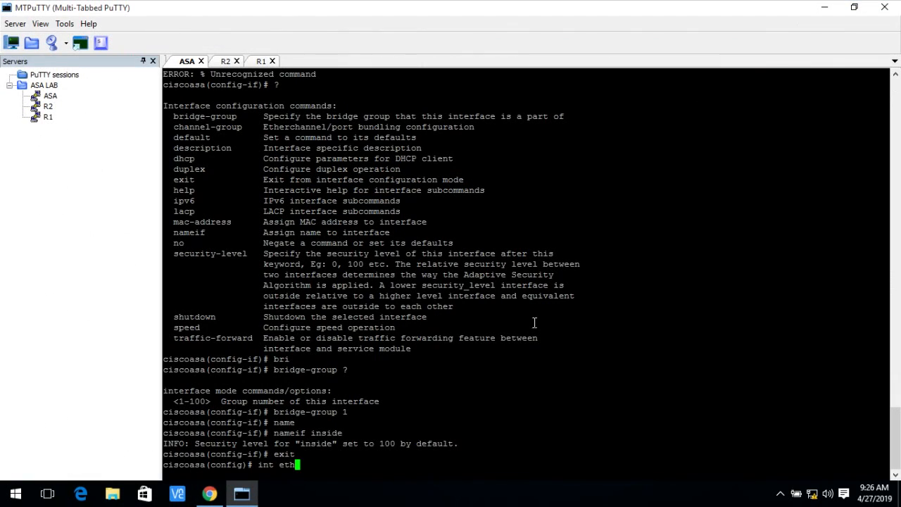
Step: Put eth1 in bridge-group 1 named outside, then leave configuration mode
type("1")
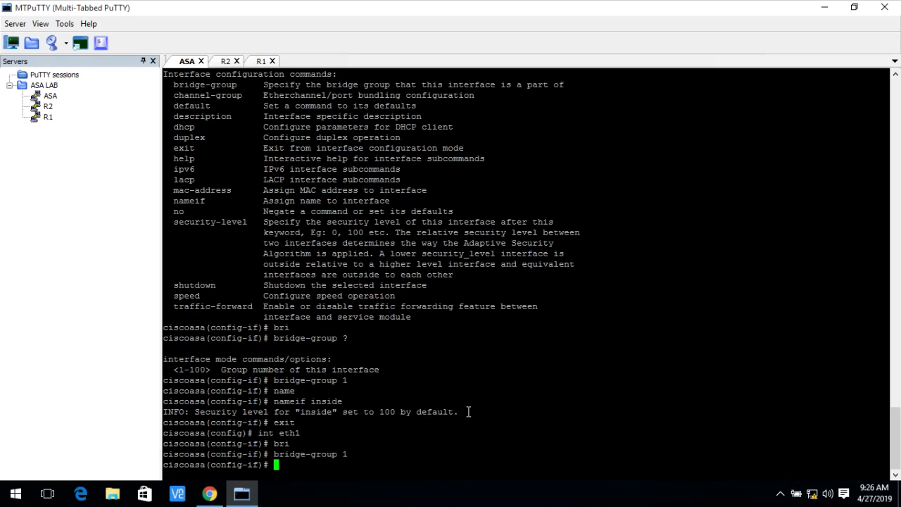
type("nameif")
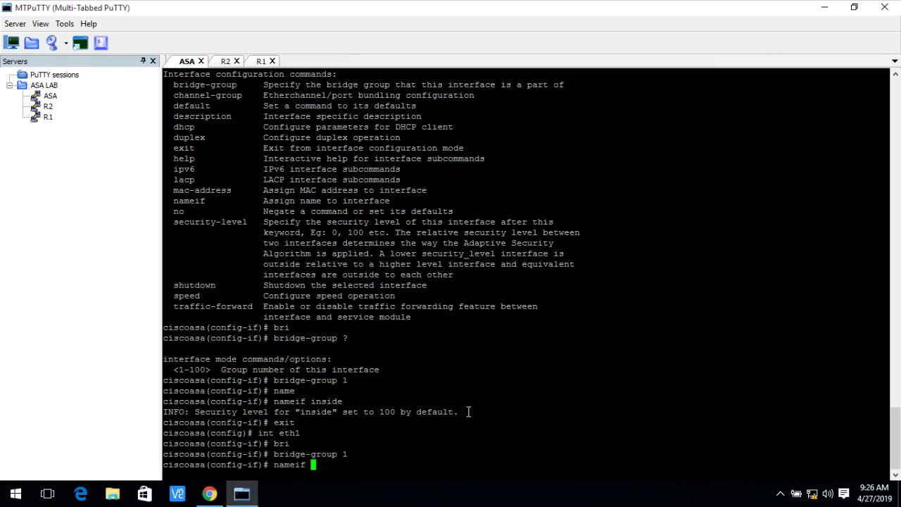
type("outsid")
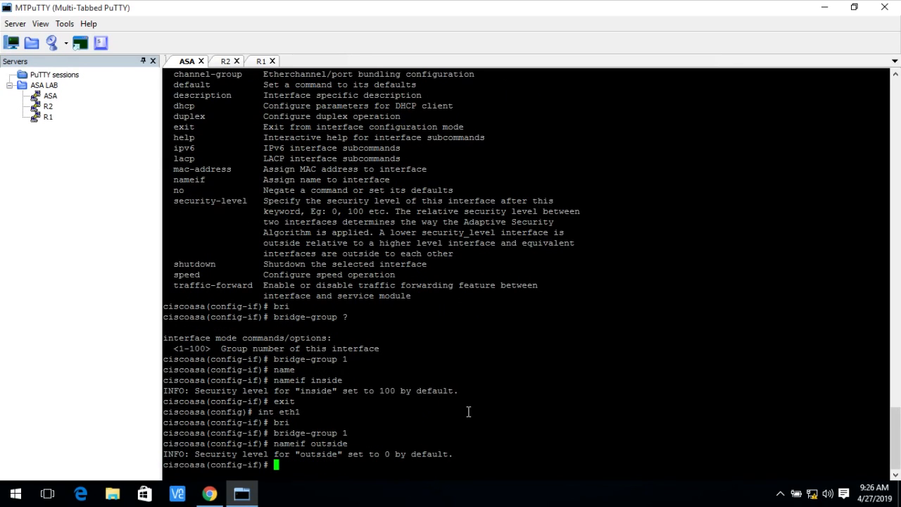
type("exit")
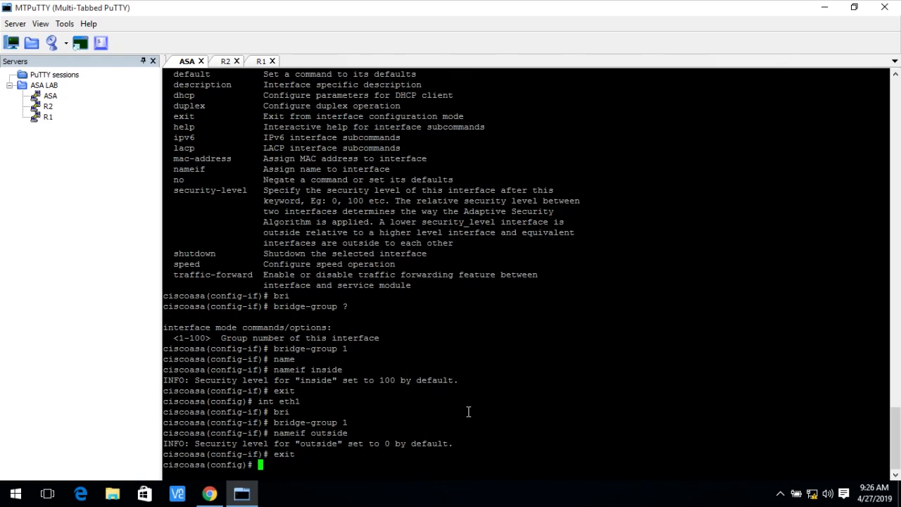
type("exit")
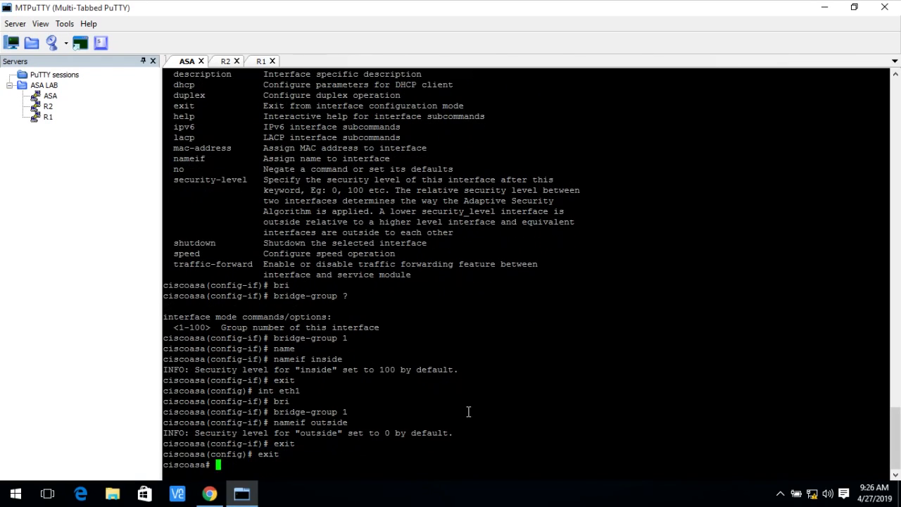
type("sh run")
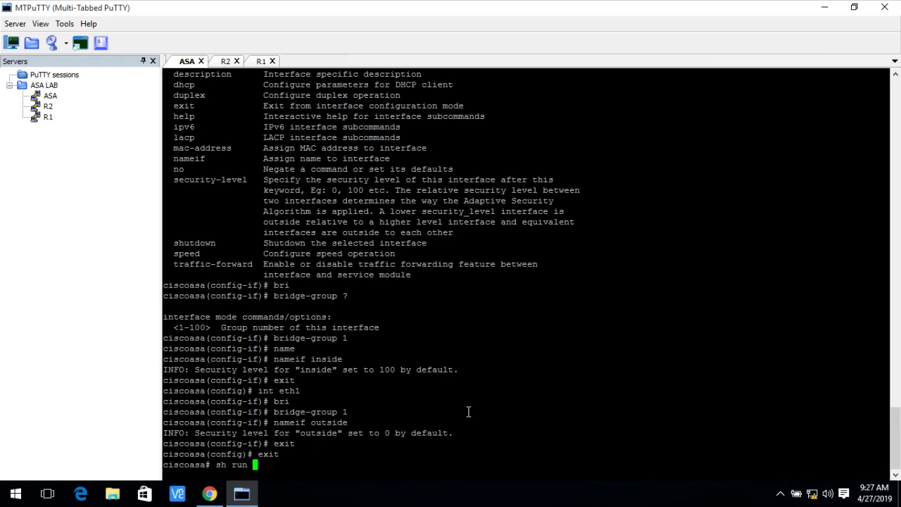
Step: Enter config mode and bring eth0 and eth1 up with no shut, then exit
type("bvi")
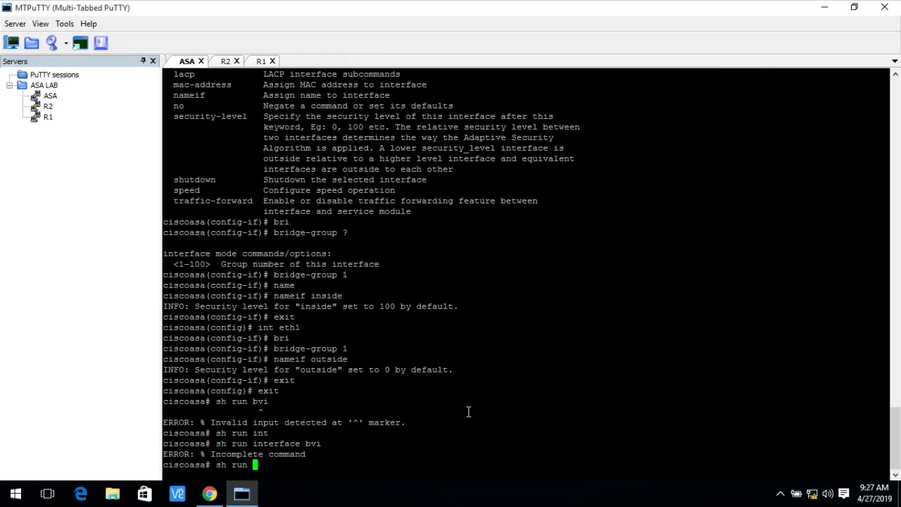
type("ig)")
type("int")
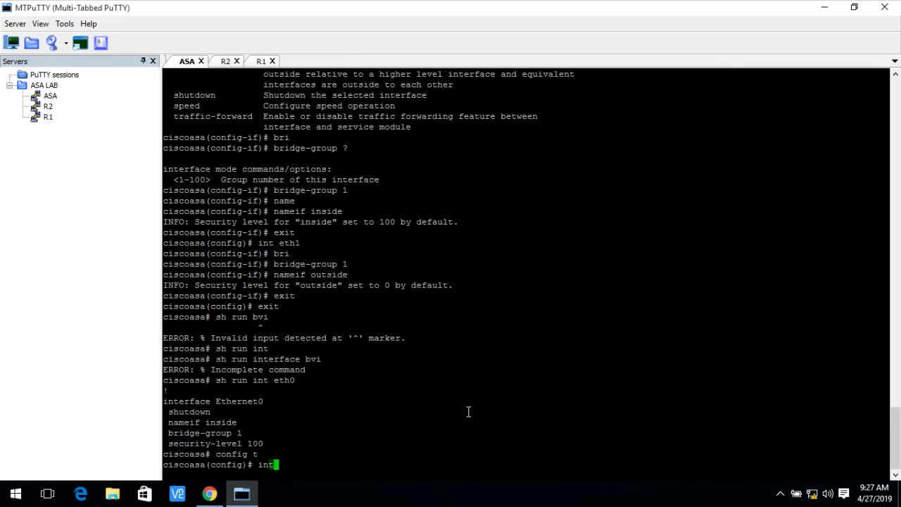
type("eth0")
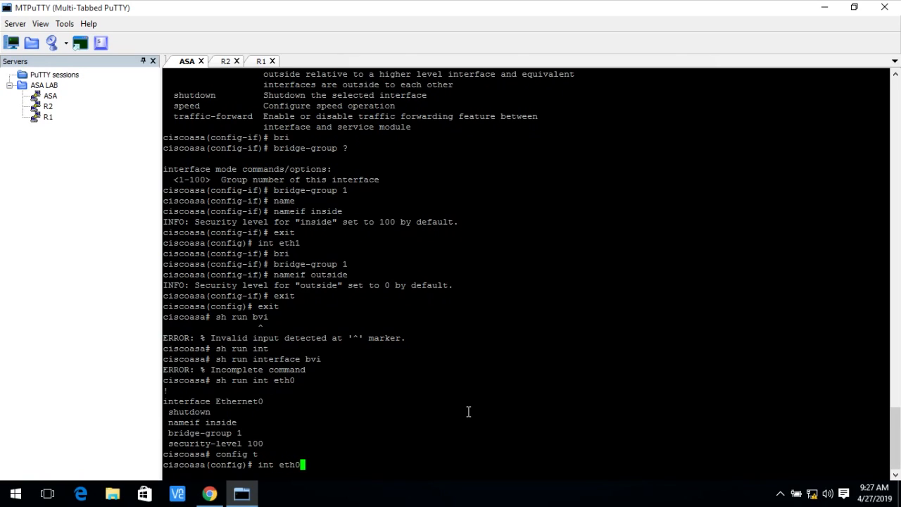
type("no shut")
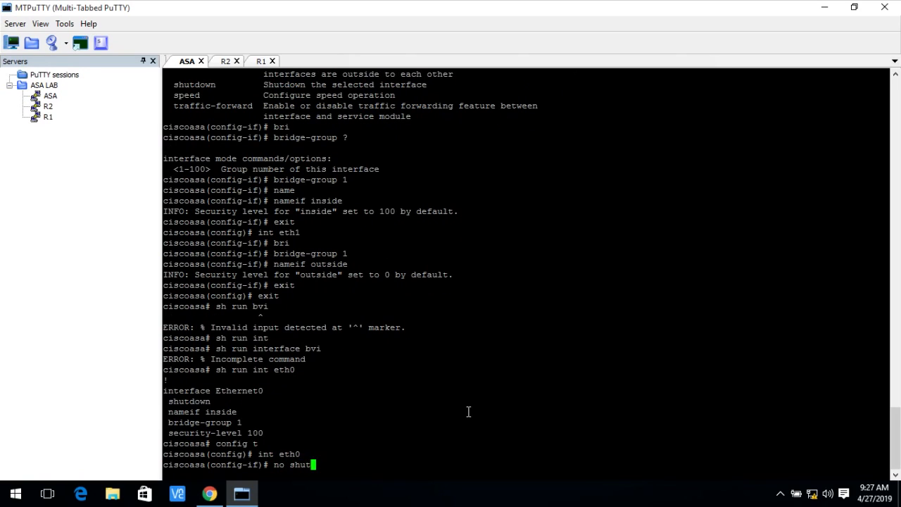
type("int et")
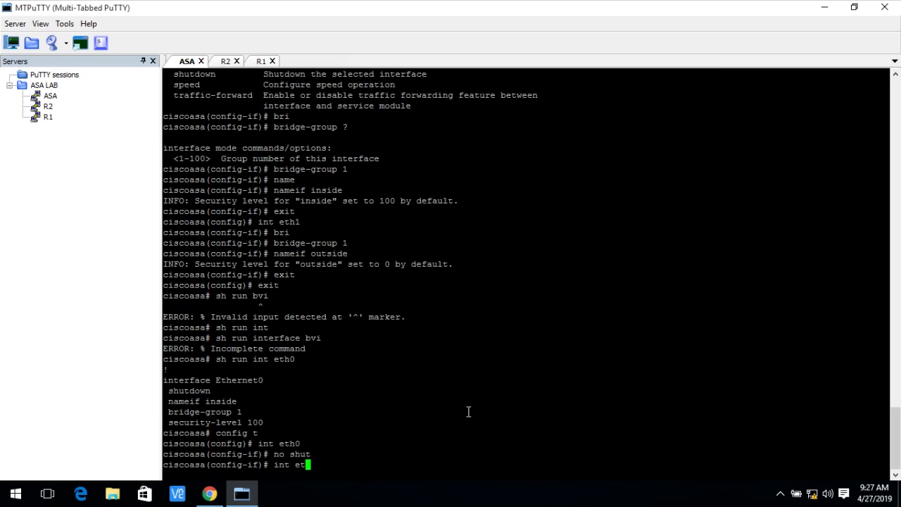
type("int eth1")
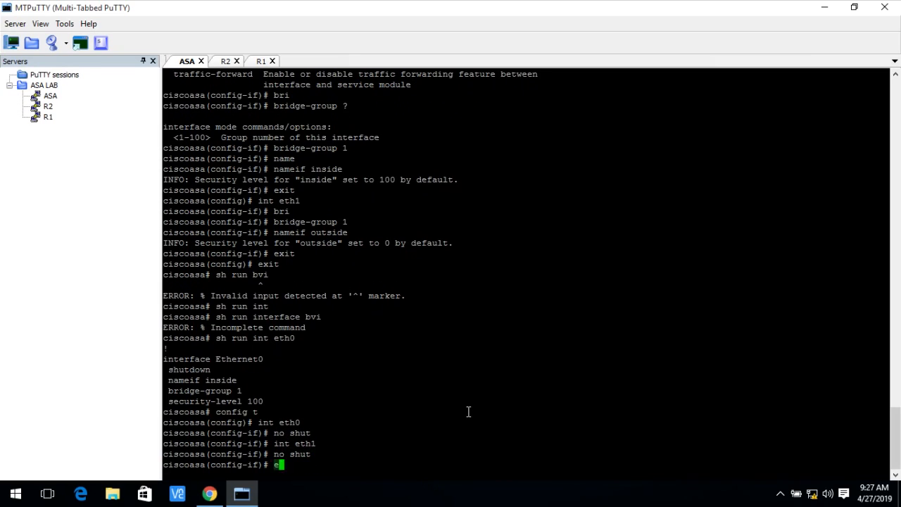
type("xit")
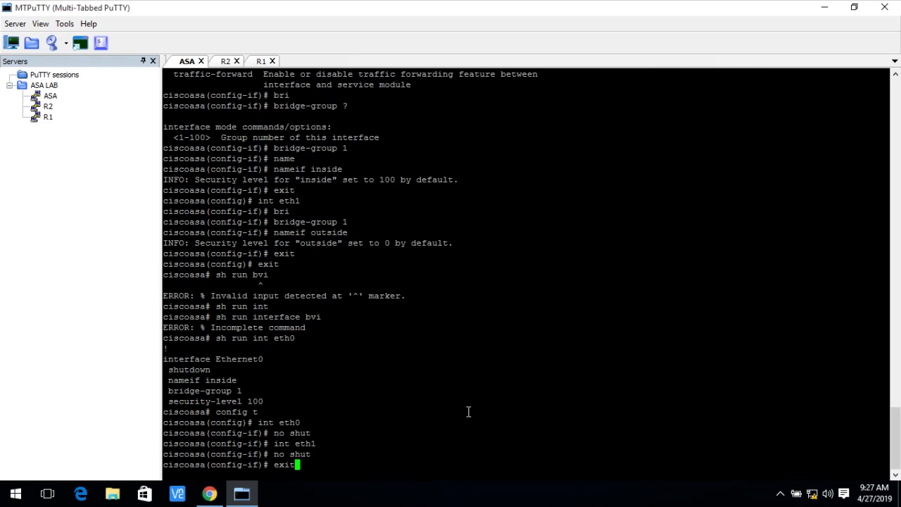
Step: Confirm with 'sh run int' that eth0 is inside and eth1 outside, then move to R1's session
type("sh run")
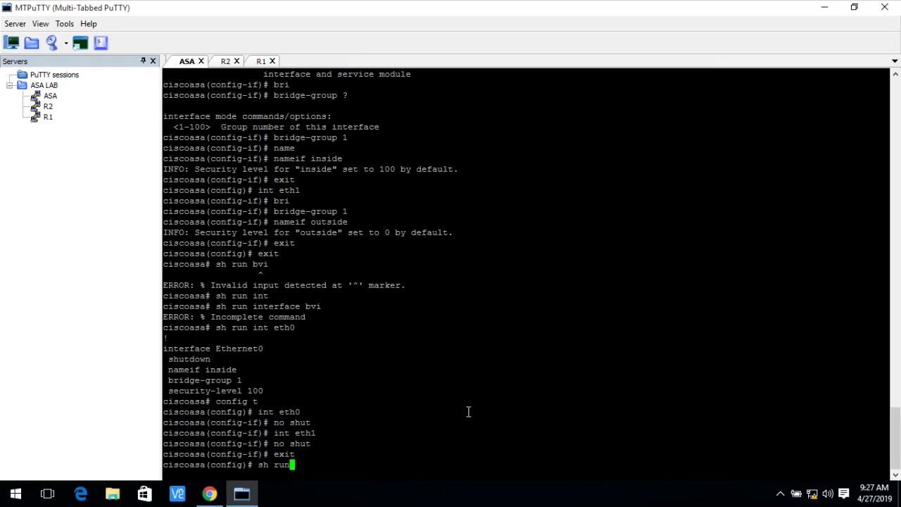
type("int eth0")
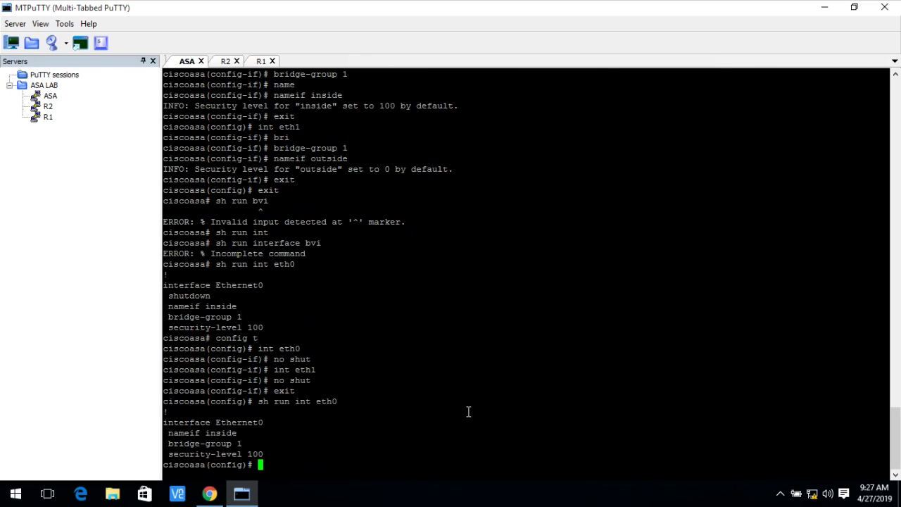
type("int")
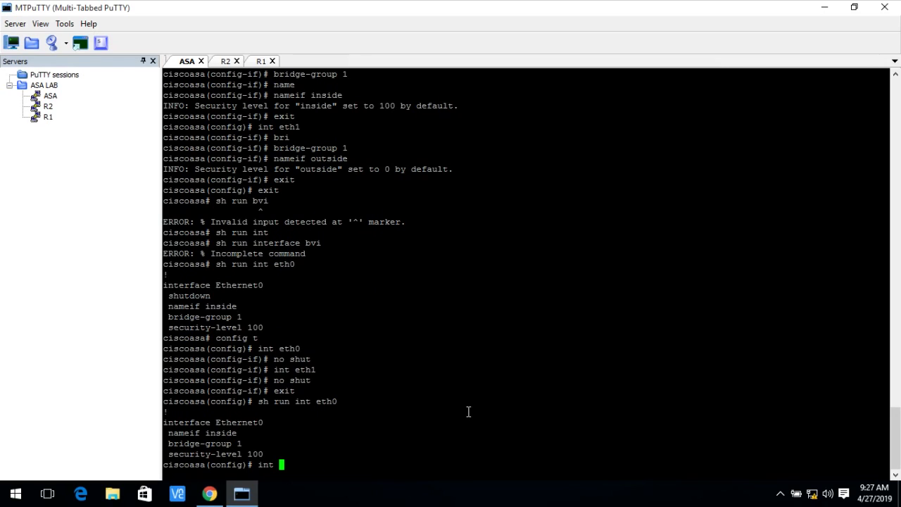
type("eth")
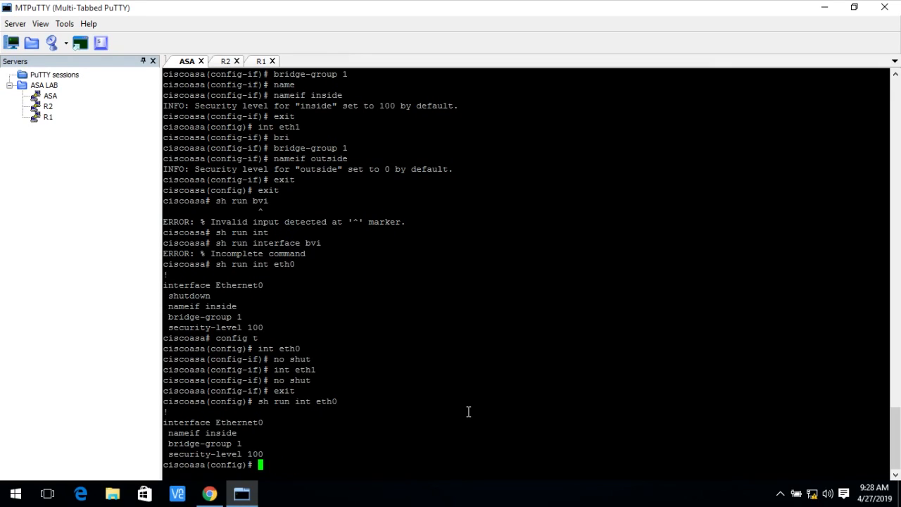
type("sh run int")
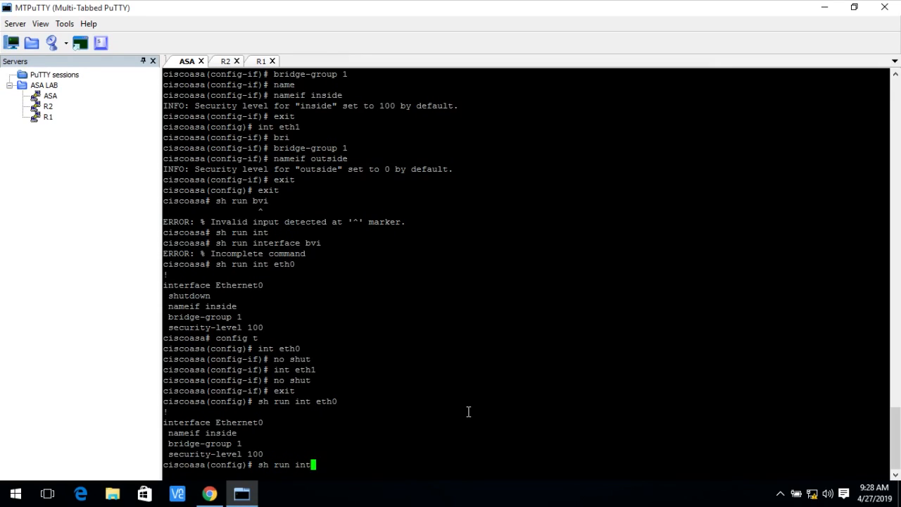
type("eth1")
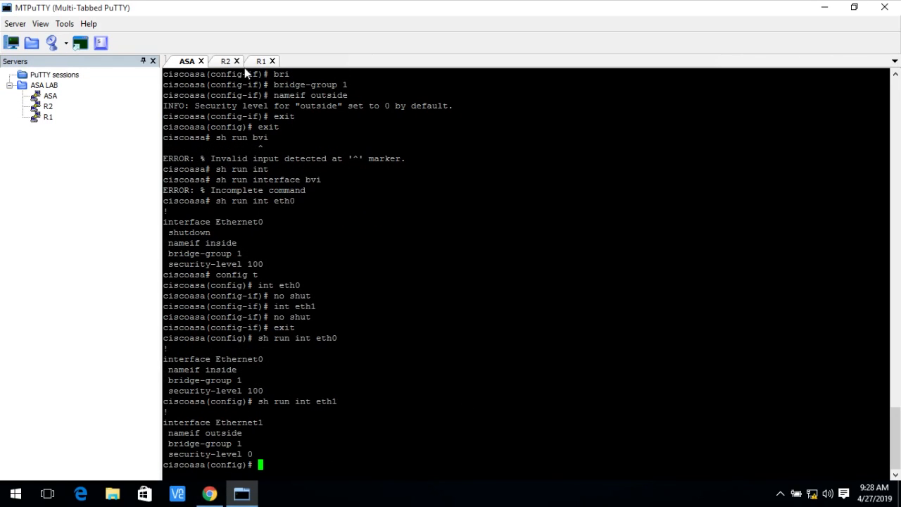
left_click(262, 62)
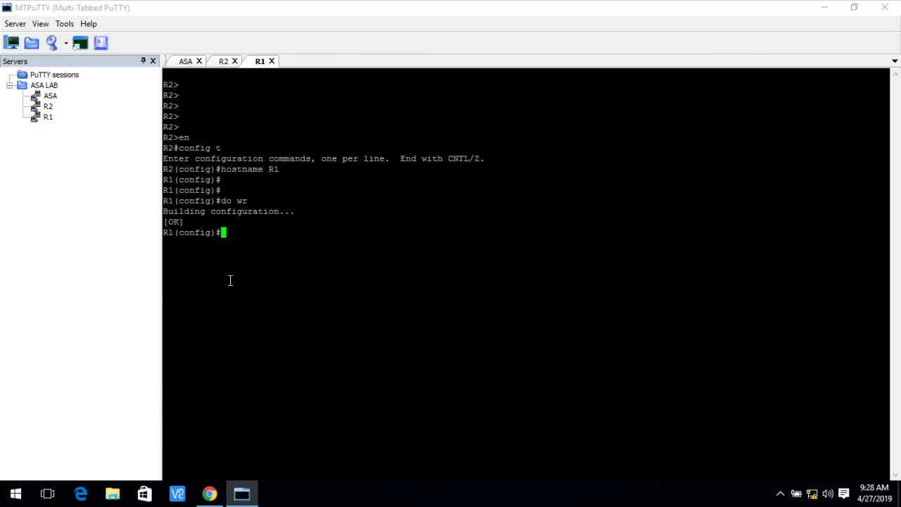
Step: Give R1's Ethernet0/0 10.0.0.1 255.255.255.0 with no shut, exit, and move to R2's session
type("int eth")
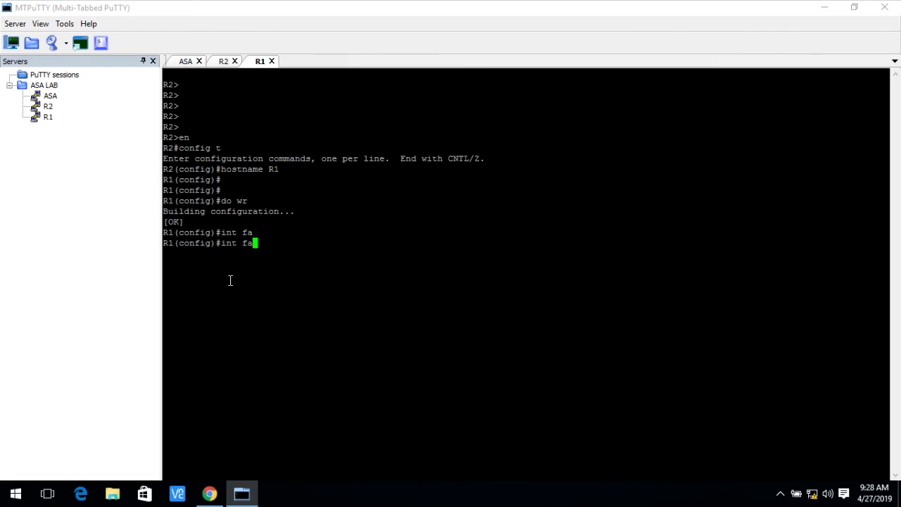
type("eth")
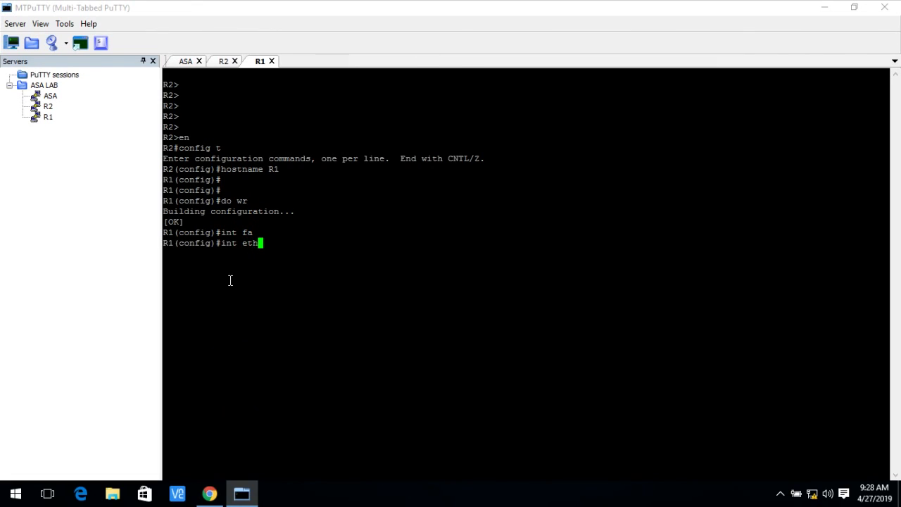
type("ernet 0/0")
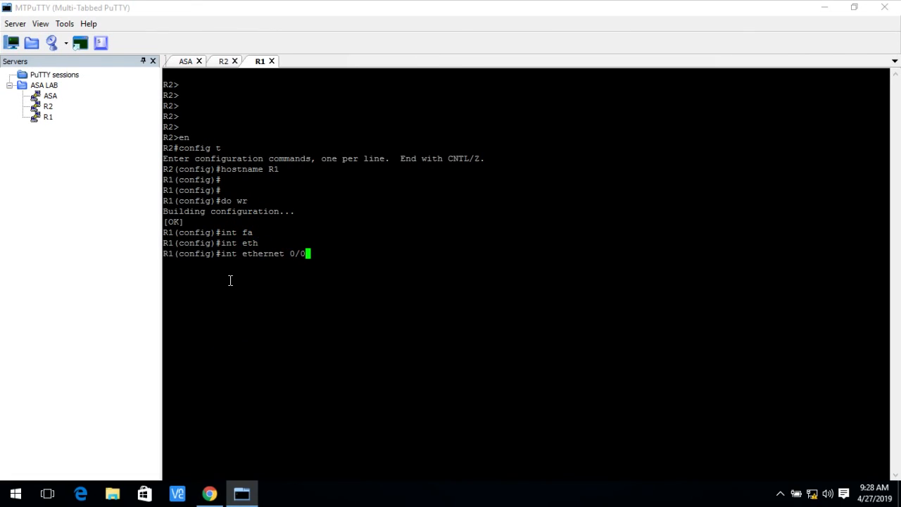
type("ip add")
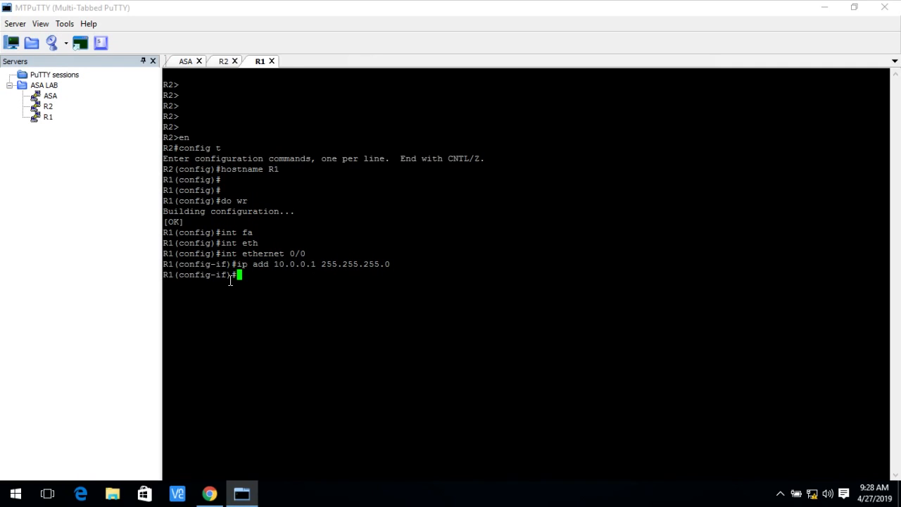
type("no shut")
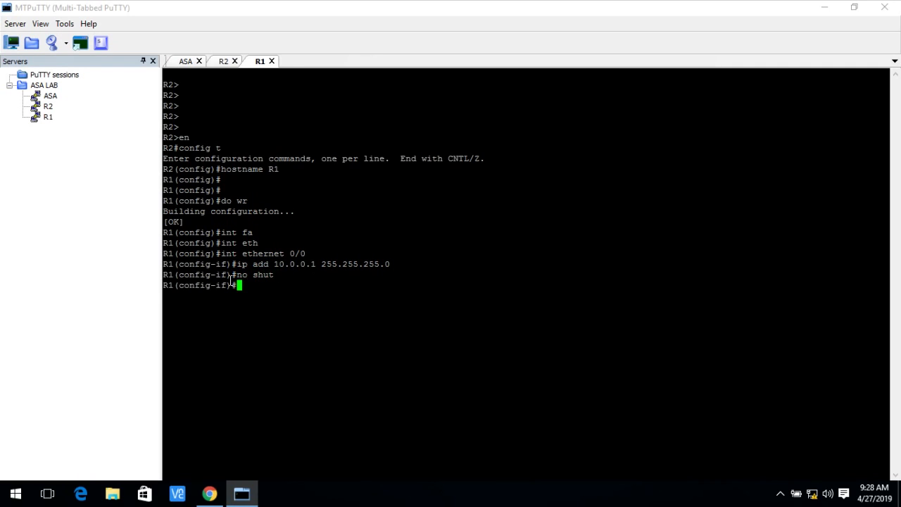
type("exit")
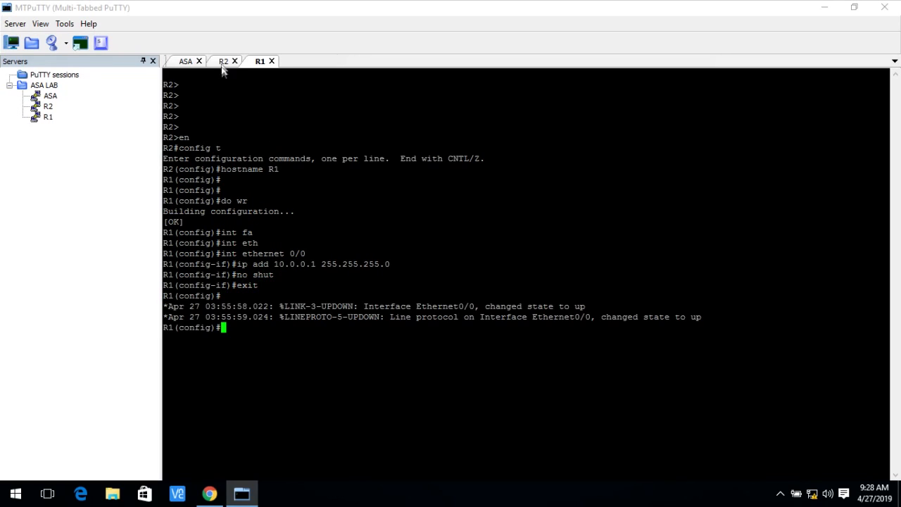
left_click(224, 62)
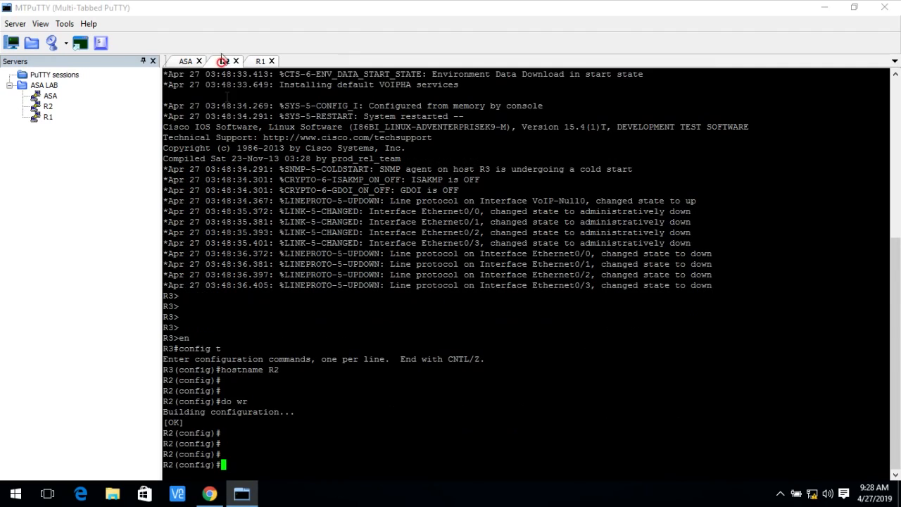
Step: Give R2's Ethernet0/0 10.0.0.3 255.255.255.0, bring it up, save with 'do wr', and move to R1
type("int e")
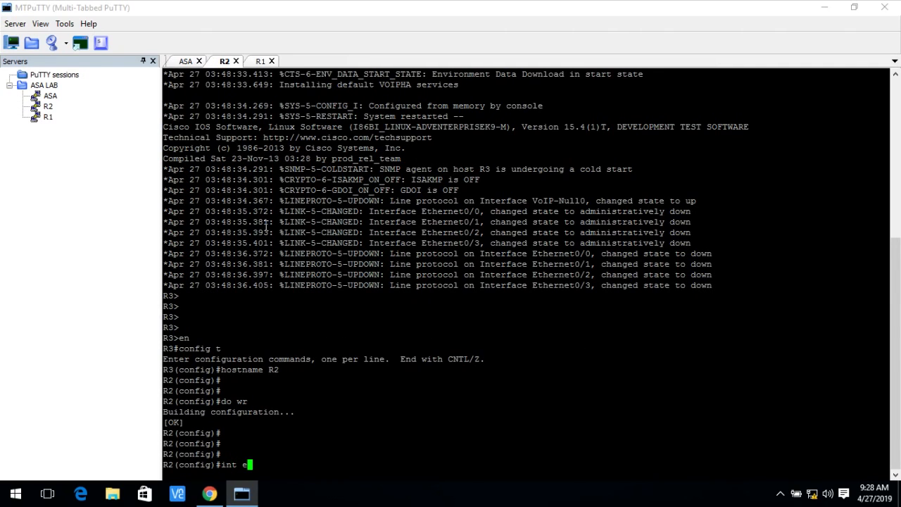
type("th0")
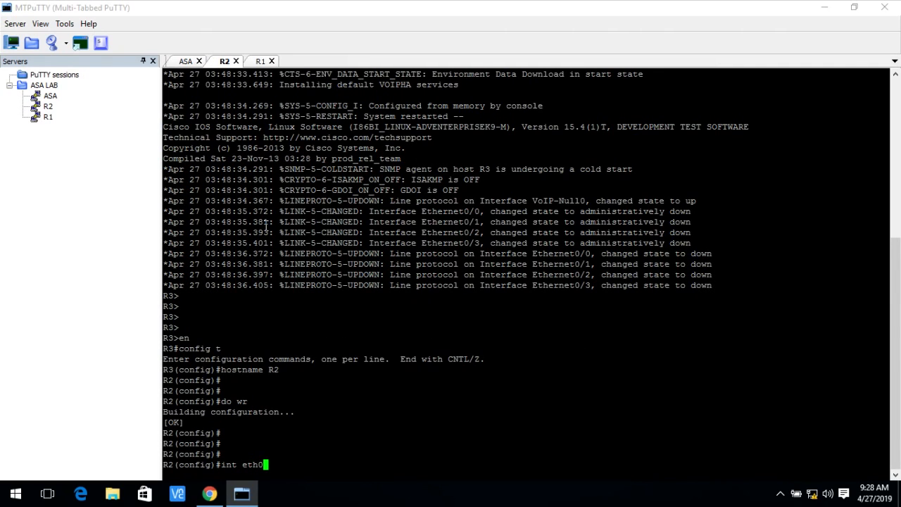
type("/0")
type("ip")
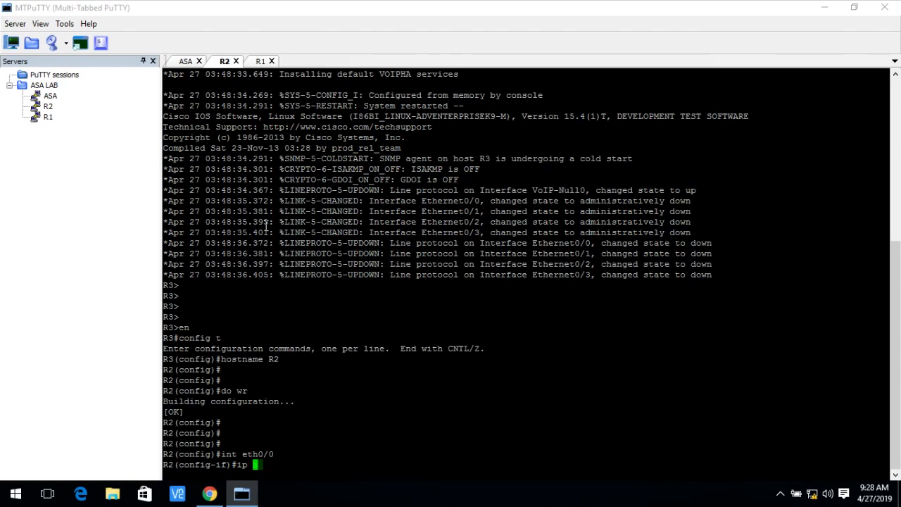
type("add 10.0.0.3")
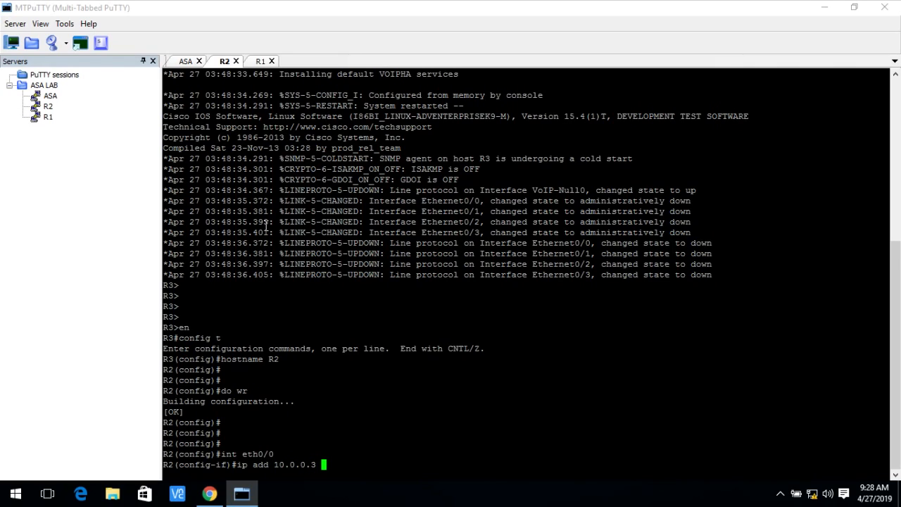
type("255.2")
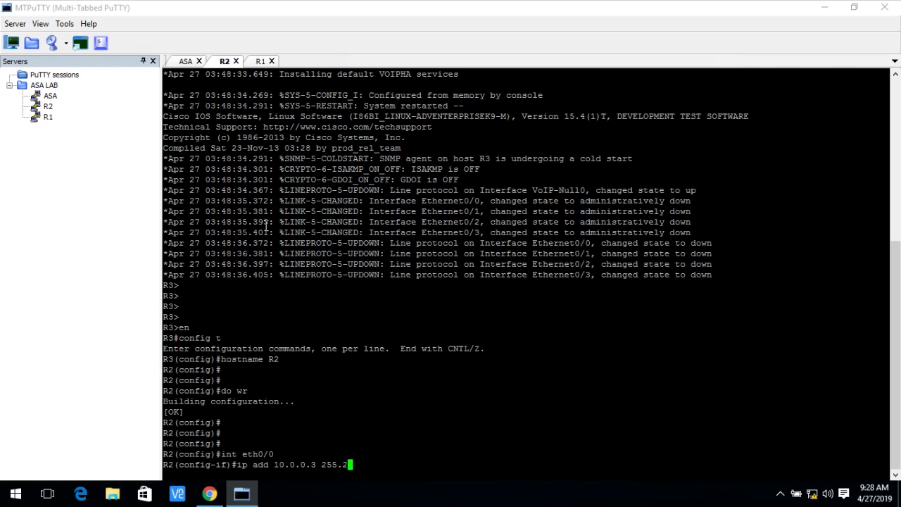
type("55.255.0")
type("ei")
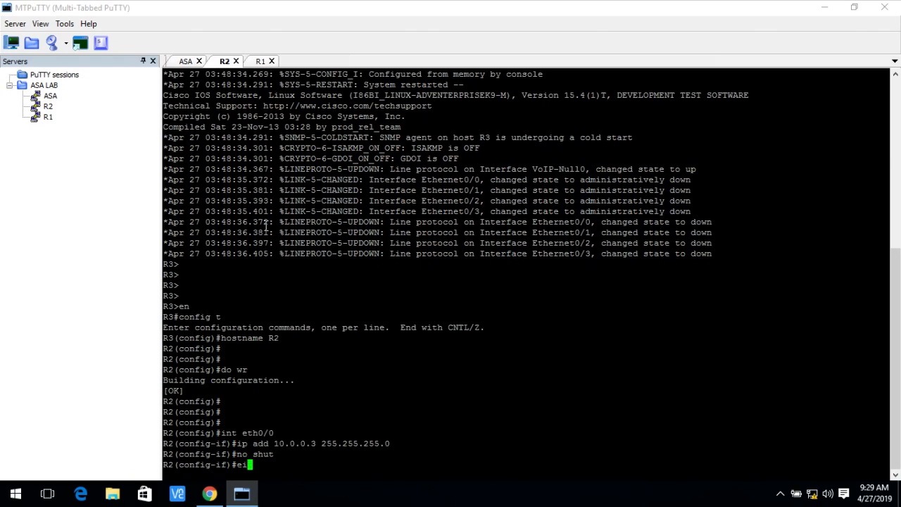
key("Return")
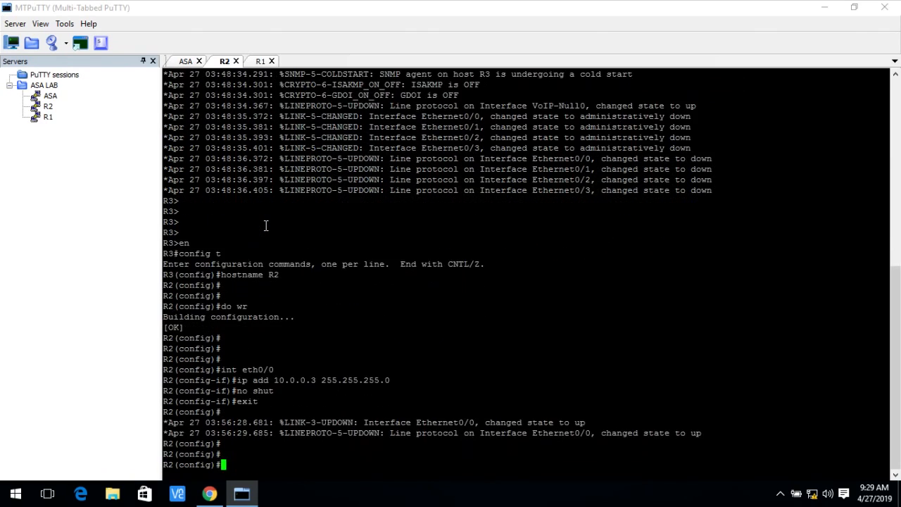
type("do wr")
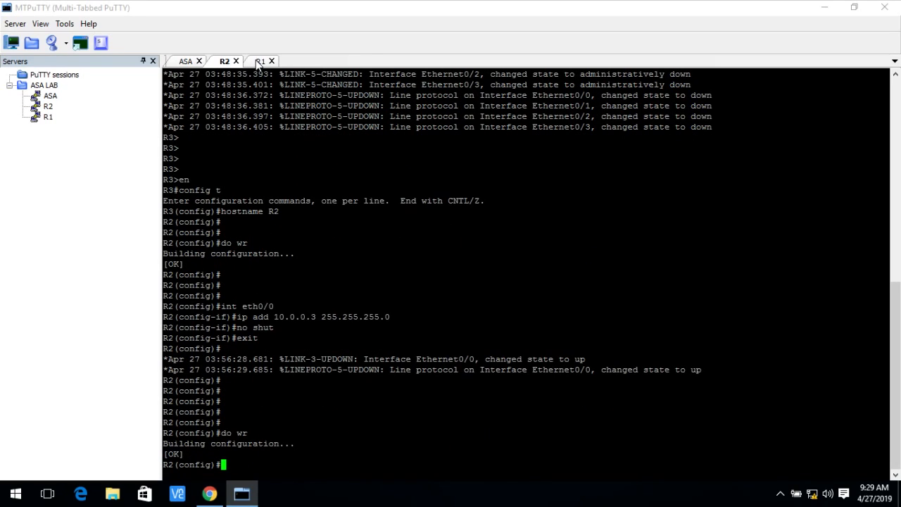
left_click(259, 62)
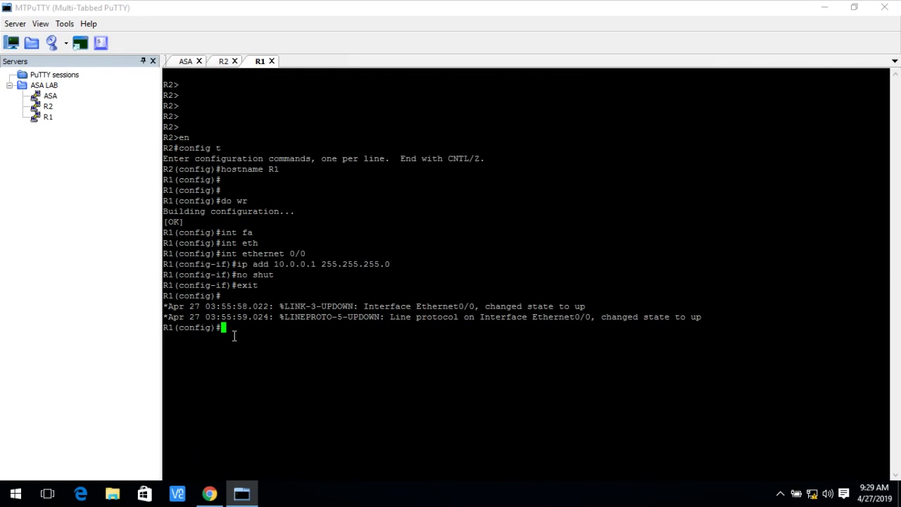
Step: Save R1 with 'do wr', exit config mode and ping R2 at 10.0.0.3
type("do wr")
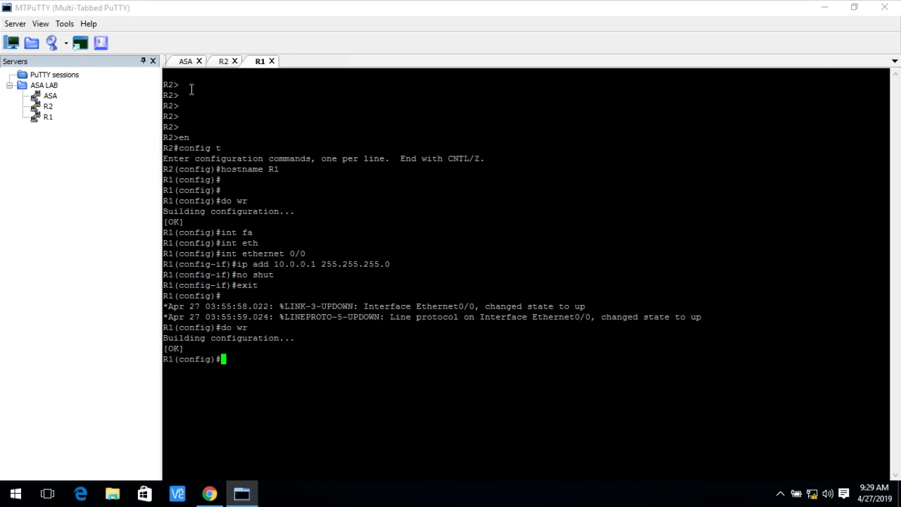
left_click(186, 62)
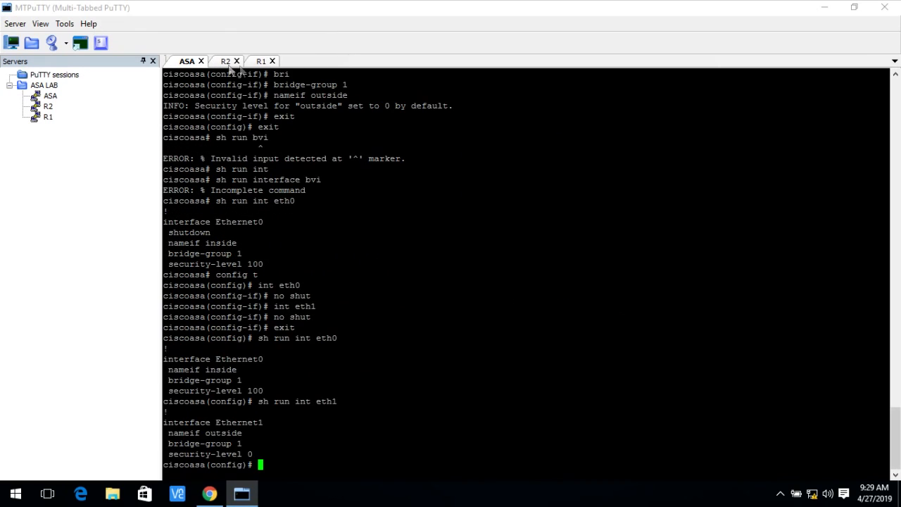
left_click(259, 62)
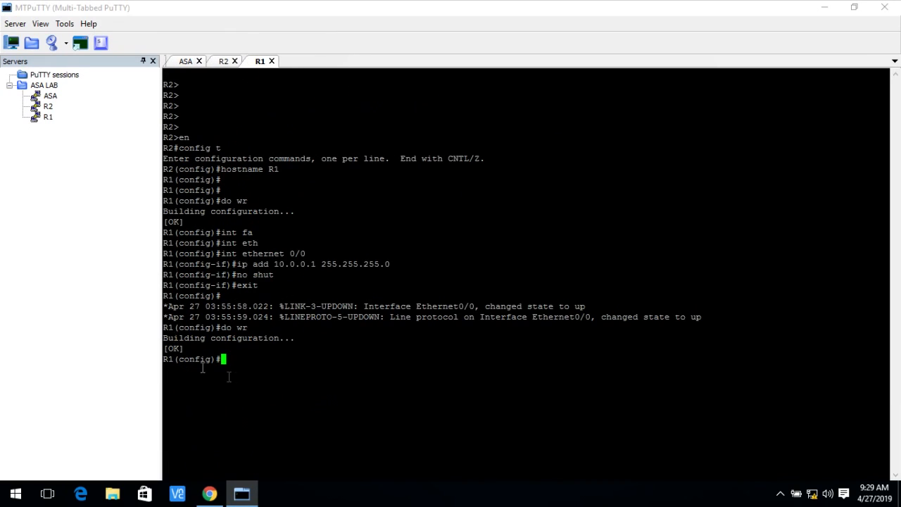
type("exit")
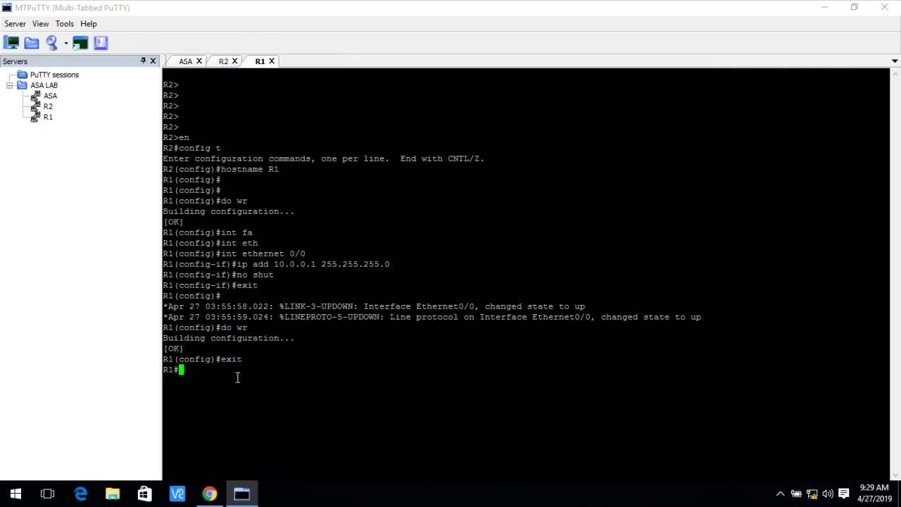
type("ping 10.0.0")
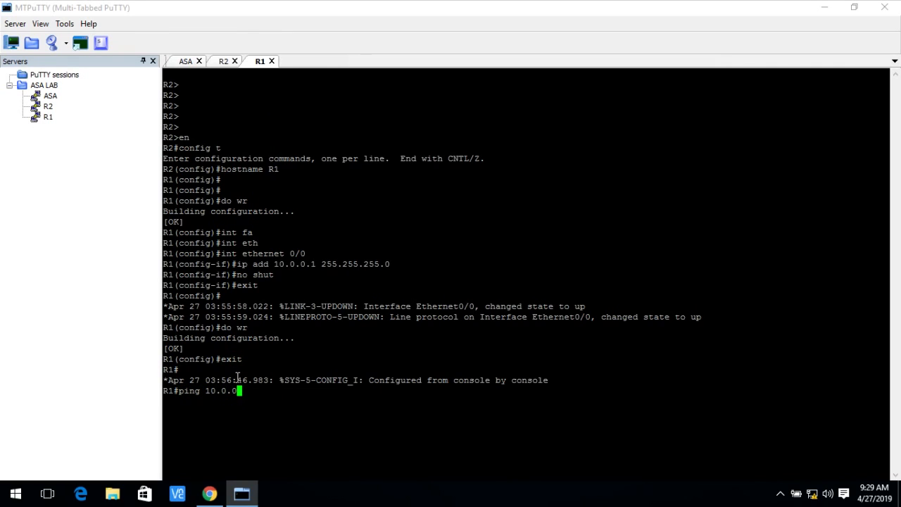
type("3")
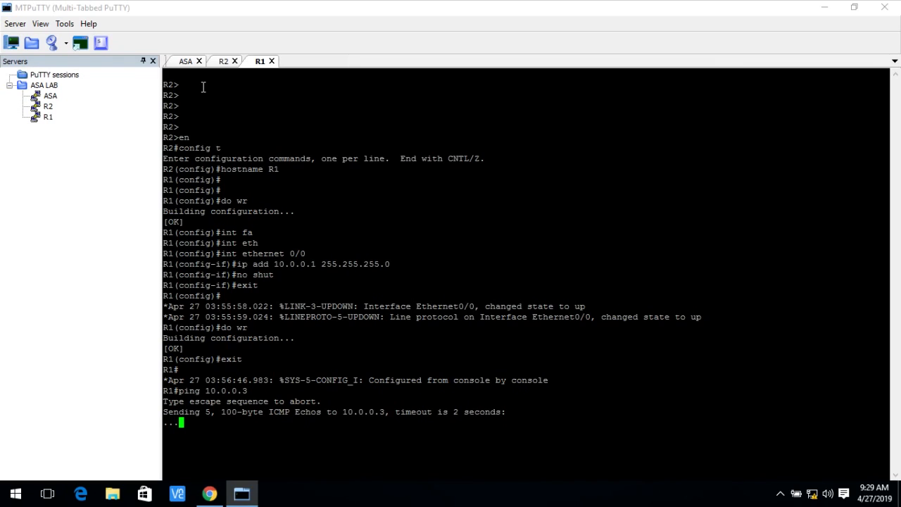
Step: On R2, leave config mode and ping the ASA at 10.0.0.2
left_click(224, 62)
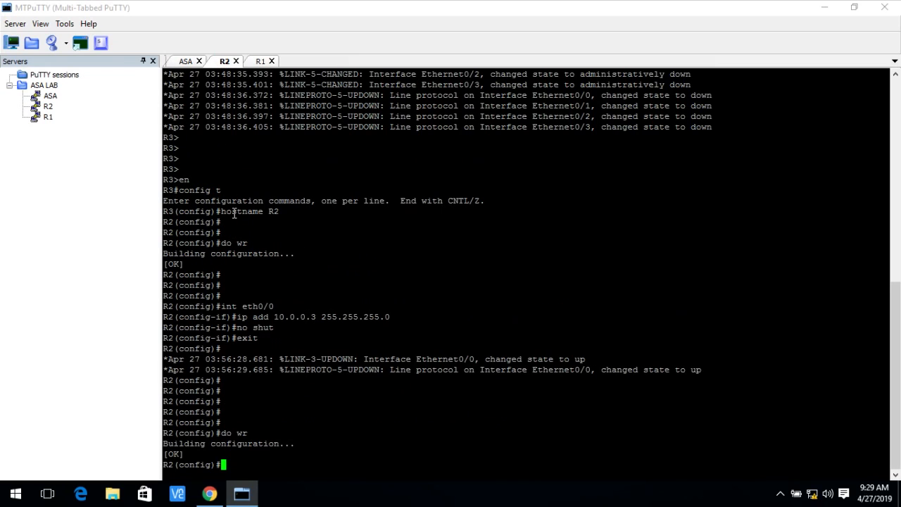
type("exit")
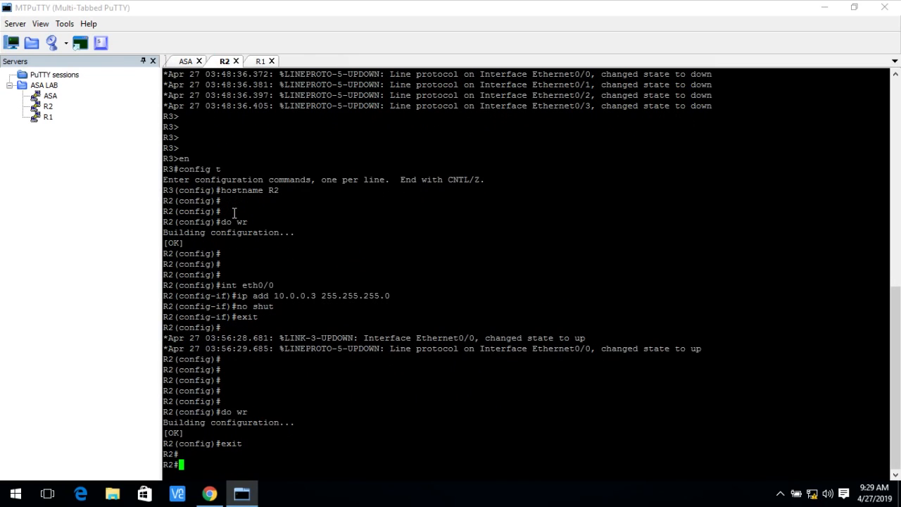
type("ping 10.0.0.2")
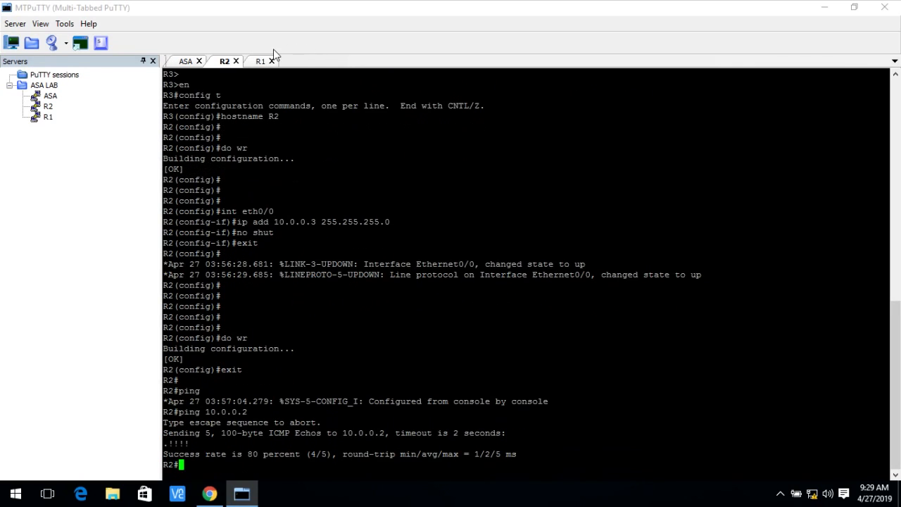
mouse_move(266, 62)
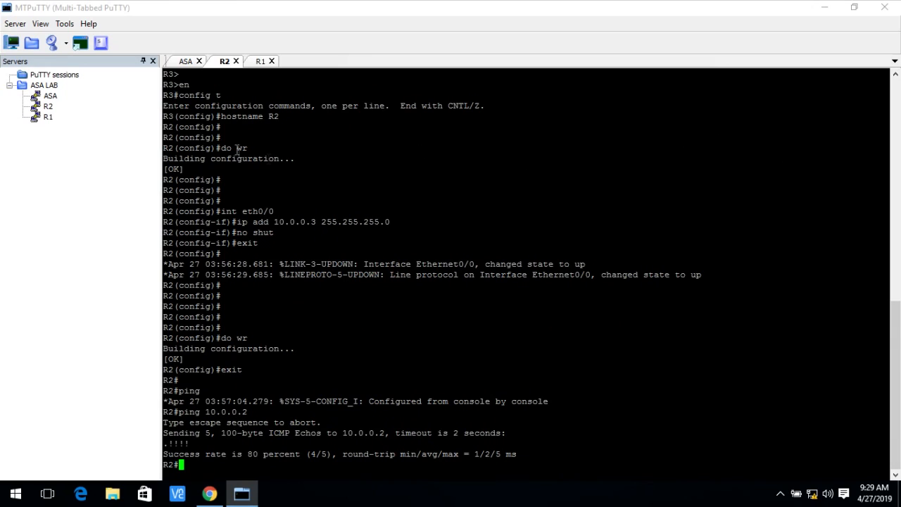
Step: On R1, ping 10.0.0.3 and 10.0.0.2, review 'sh ip int br', then move to the ASA session
left_click(260, 62)
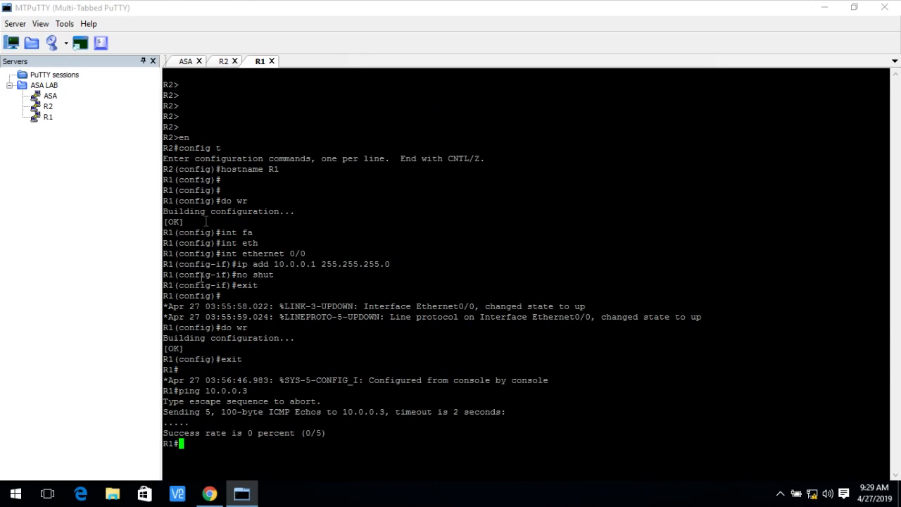
type("ping")
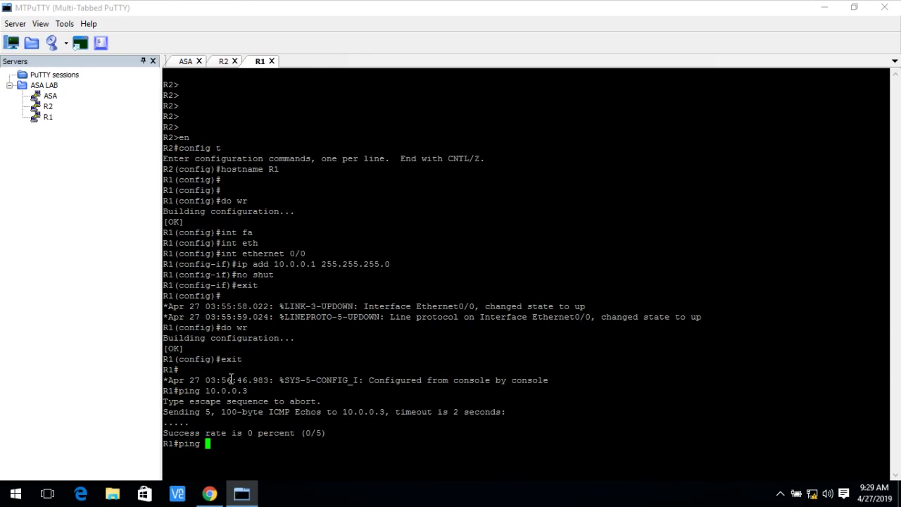
type("10.0.0.2")
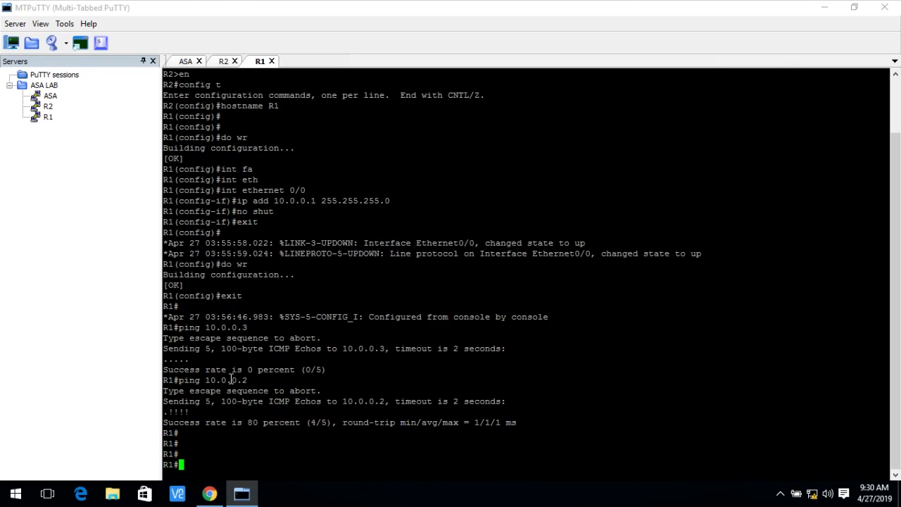
type("sh int ip")
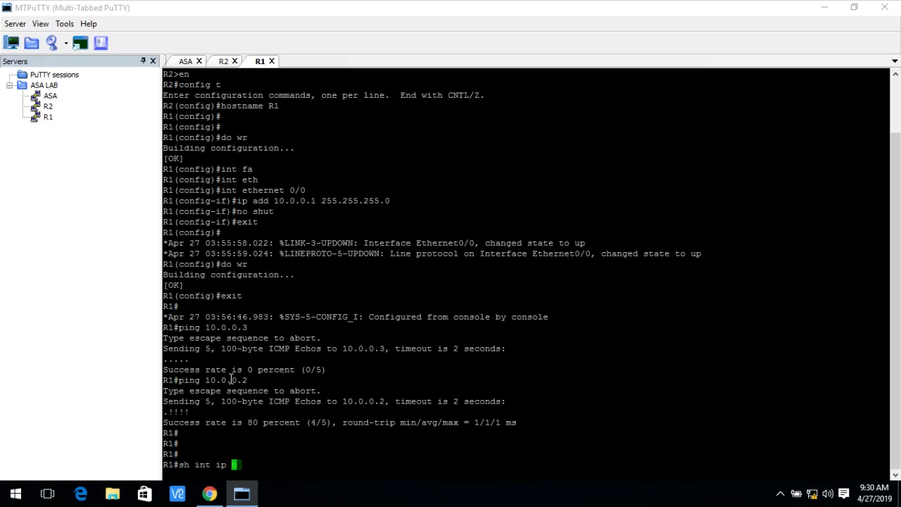
key("BackSpace")
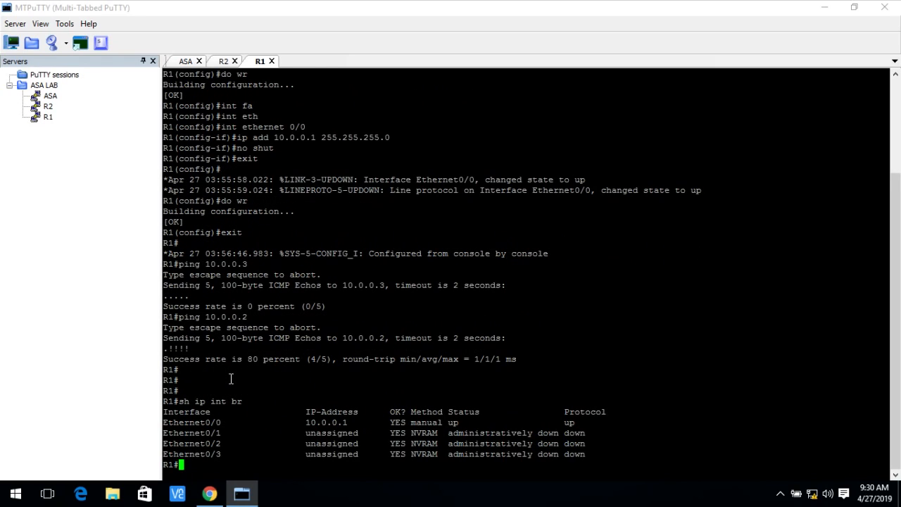
scroll("down", 3)
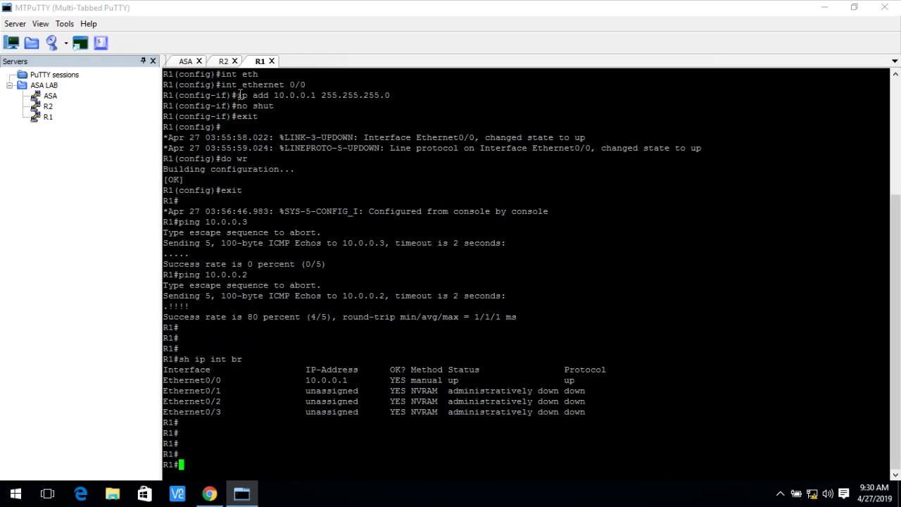
left_click(186, 61)
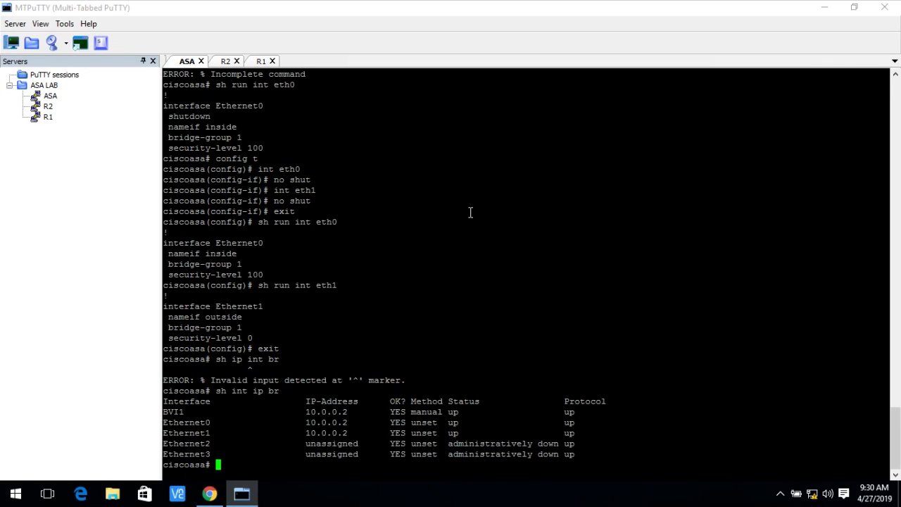
Step: Page through the ASA running configuration and save it with 'wr'
type("sh run")
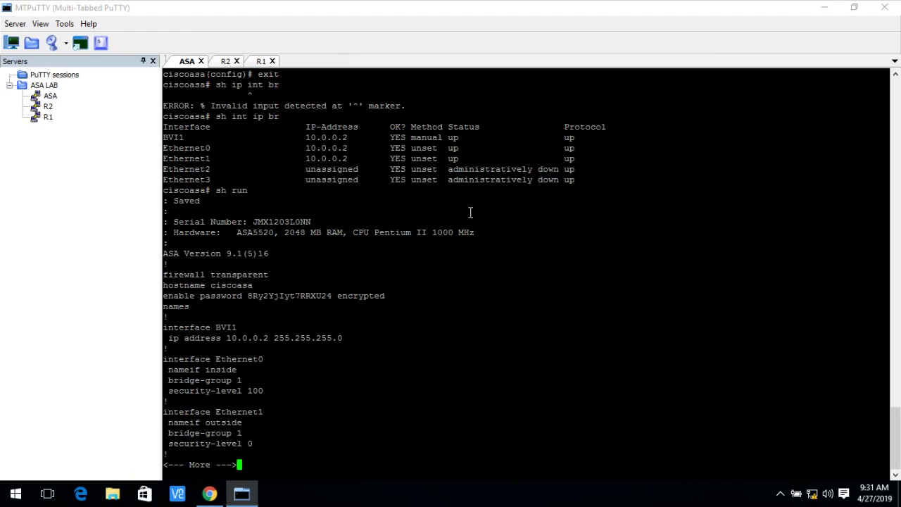
key("space")
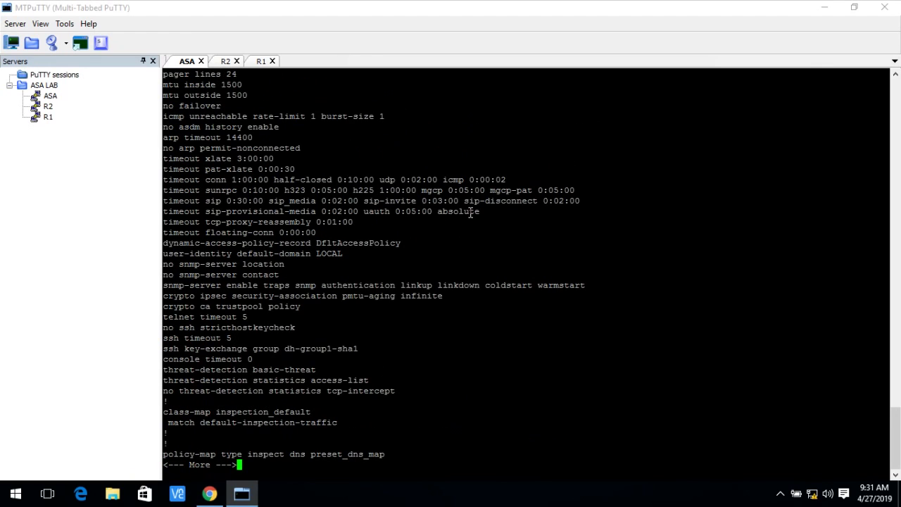
key("space")
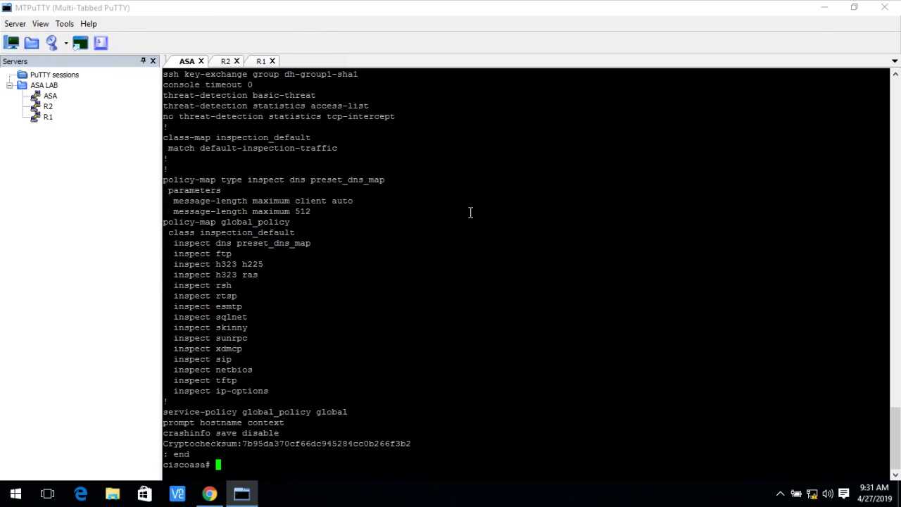
type("wr")
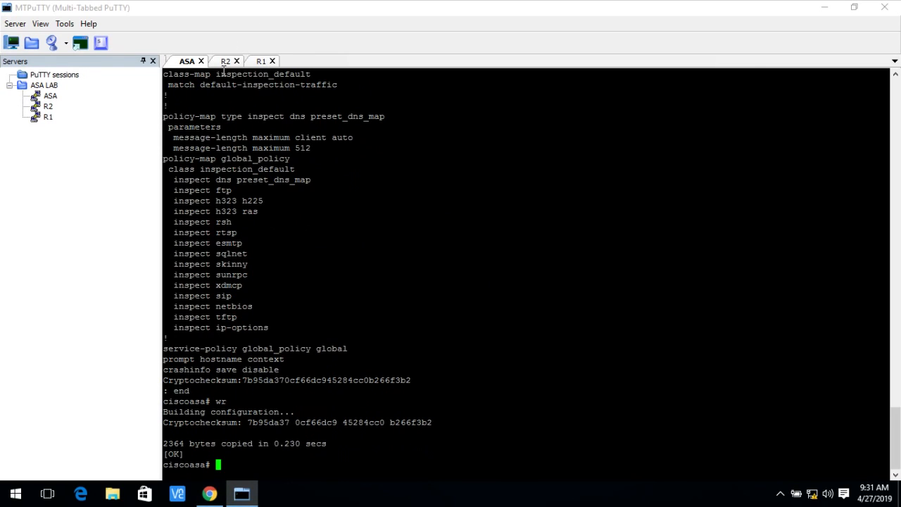
Step: Save R1's configuration with 'wr' and return to the ASA console session
left_click(224, 61)
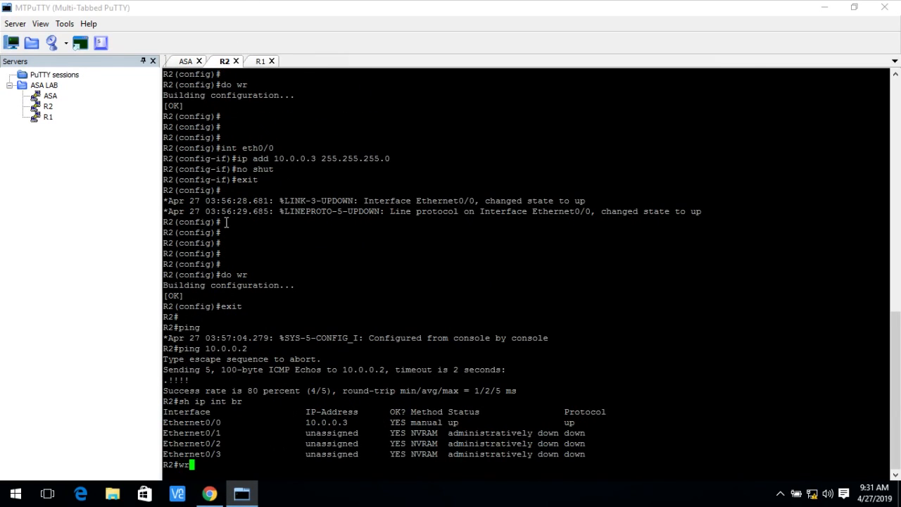
left_click(259, 62)
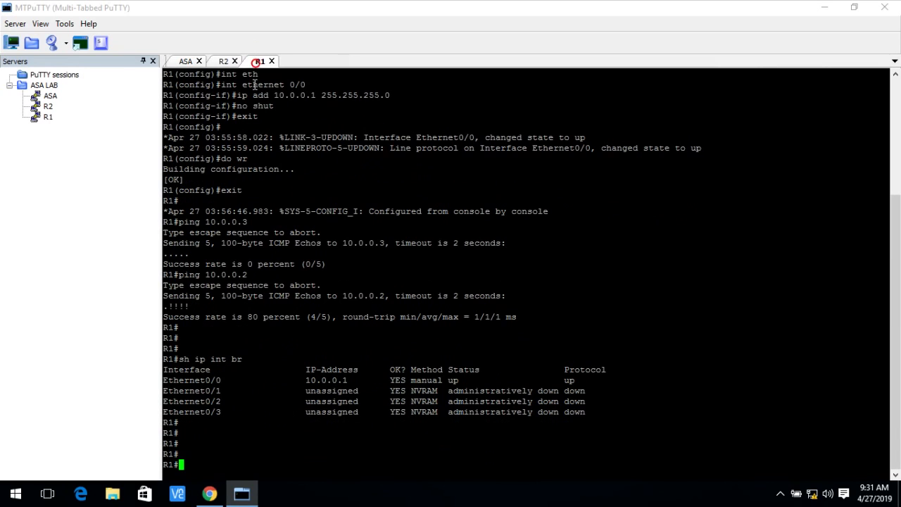
type("wr")
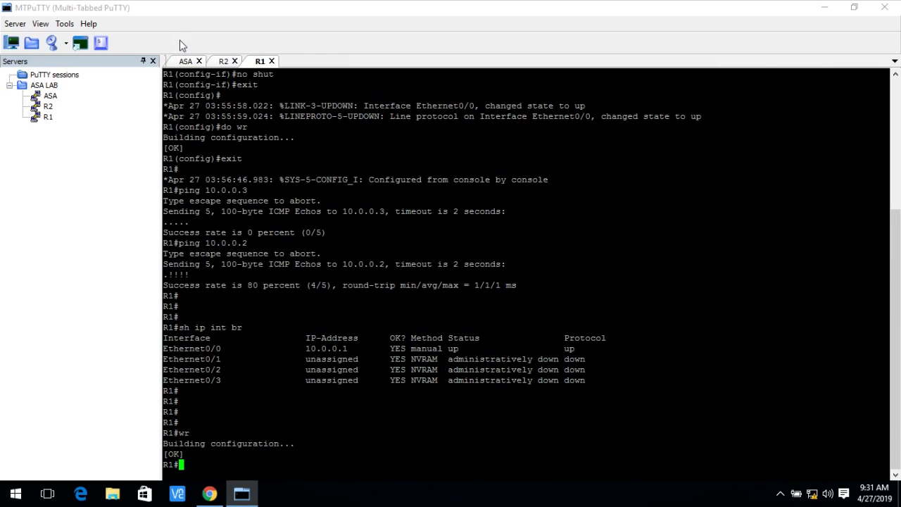
left_click(186, 61)
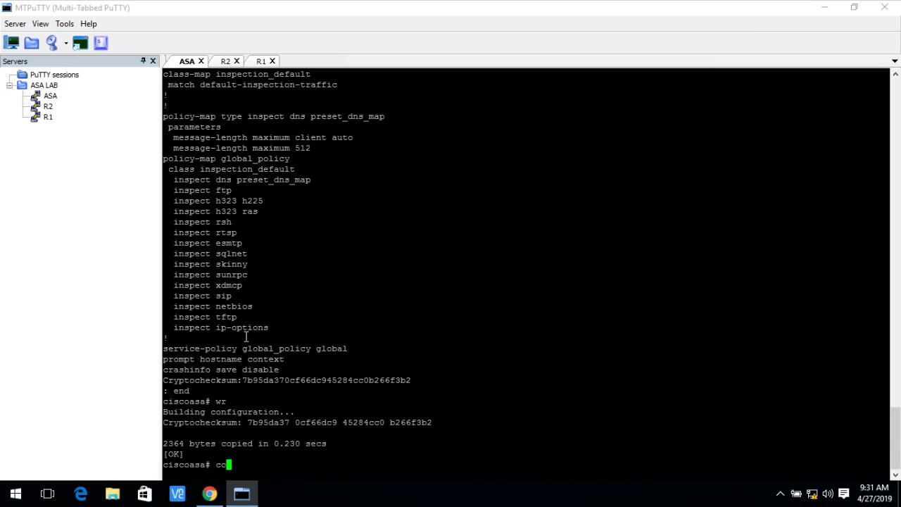
Step: Enter configuration mode and select policy-map global_policy on the ASA
type("config t")
type("sh run policy-map")
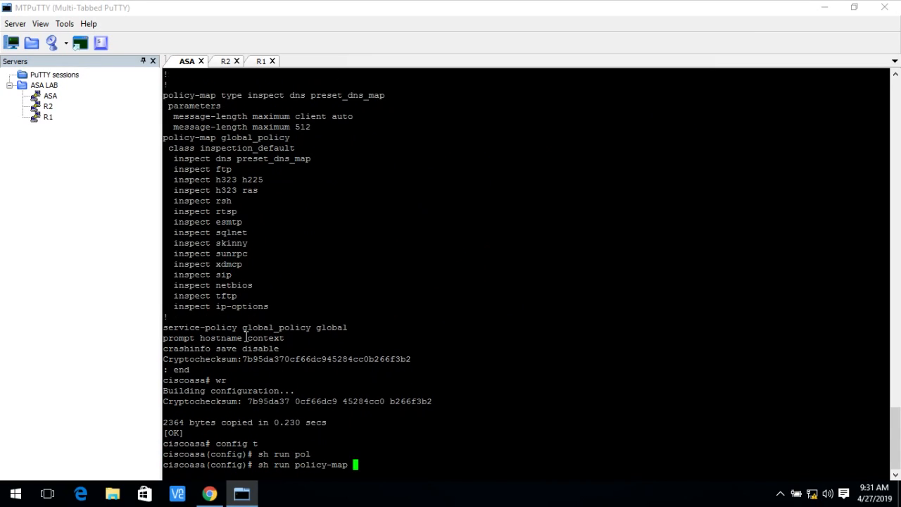
key("Return")
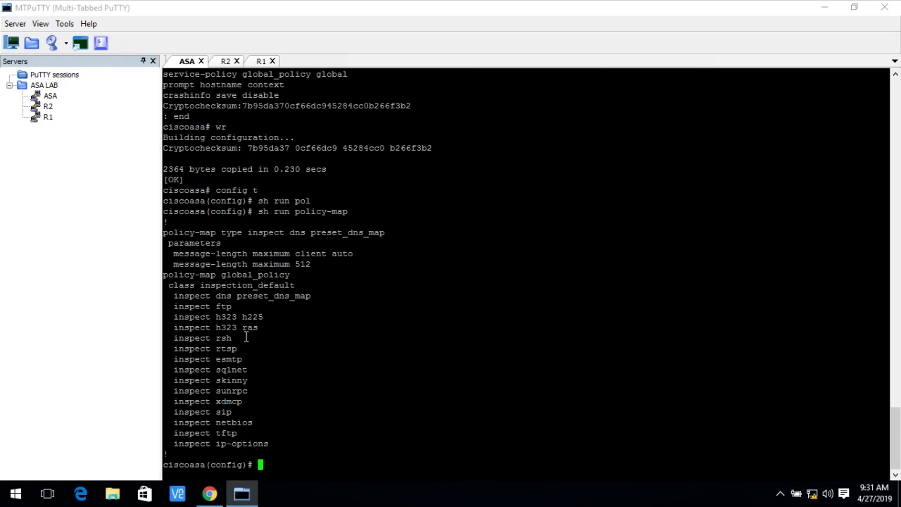
type("c")
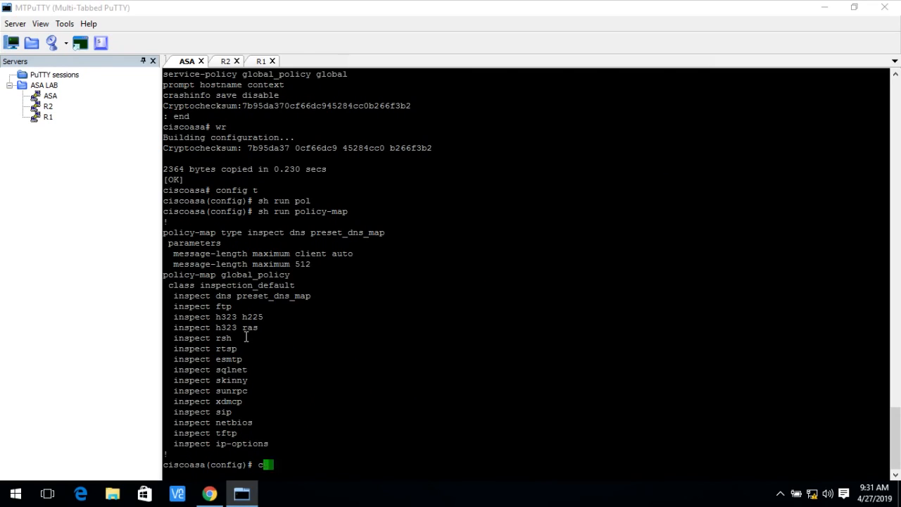
type("policy-map")
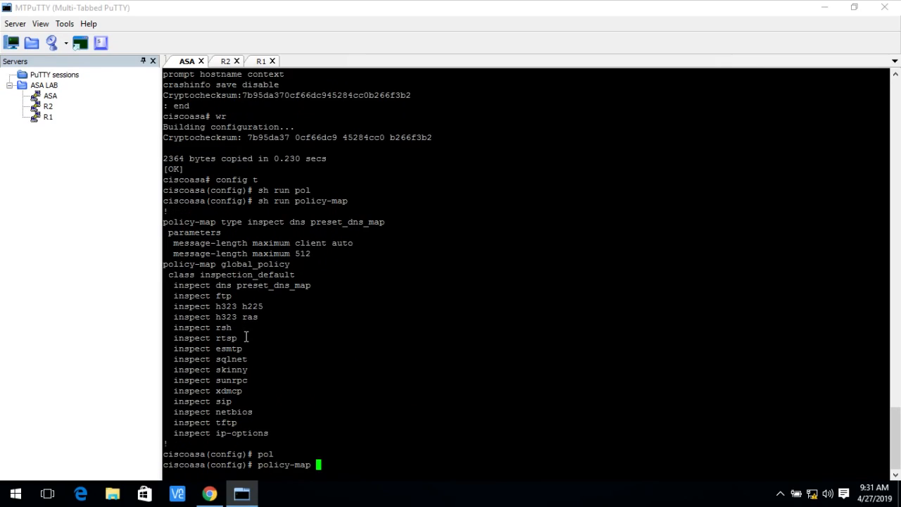
mouse_move(226, 268)
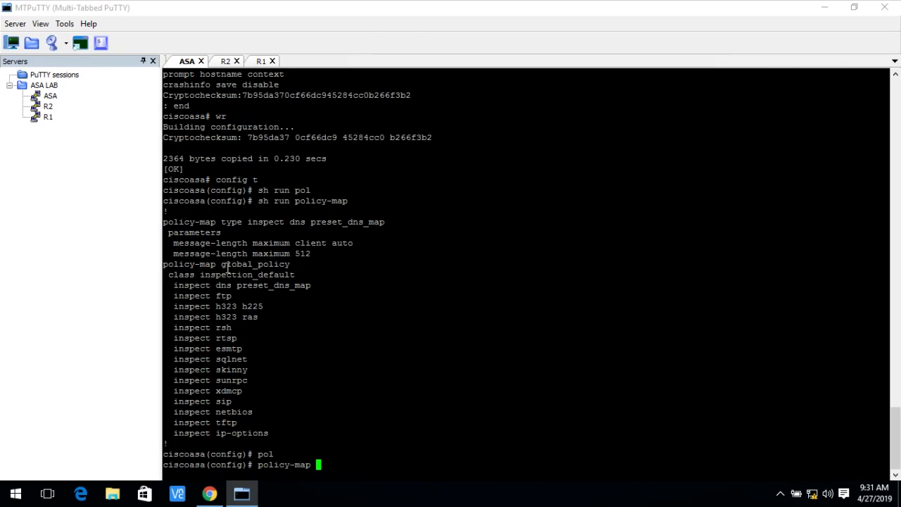
double_click(238, 265)
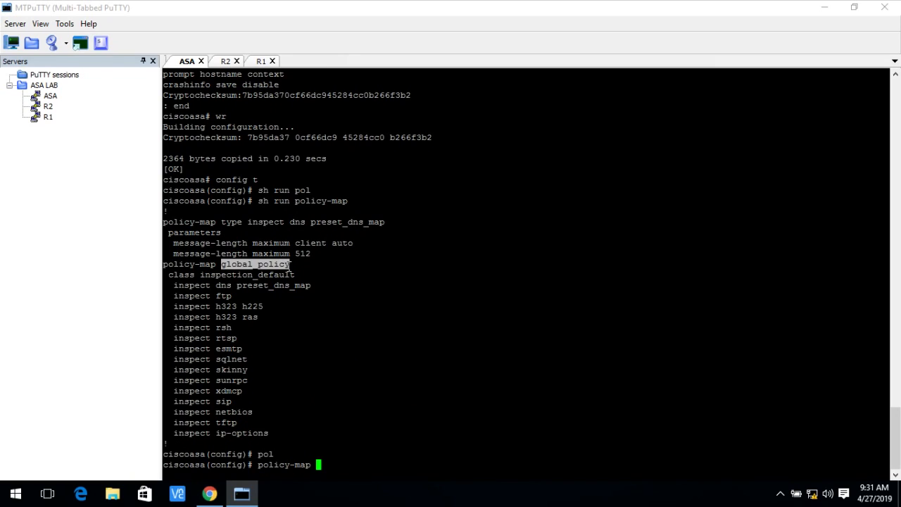
type("global_policy")
type("class")
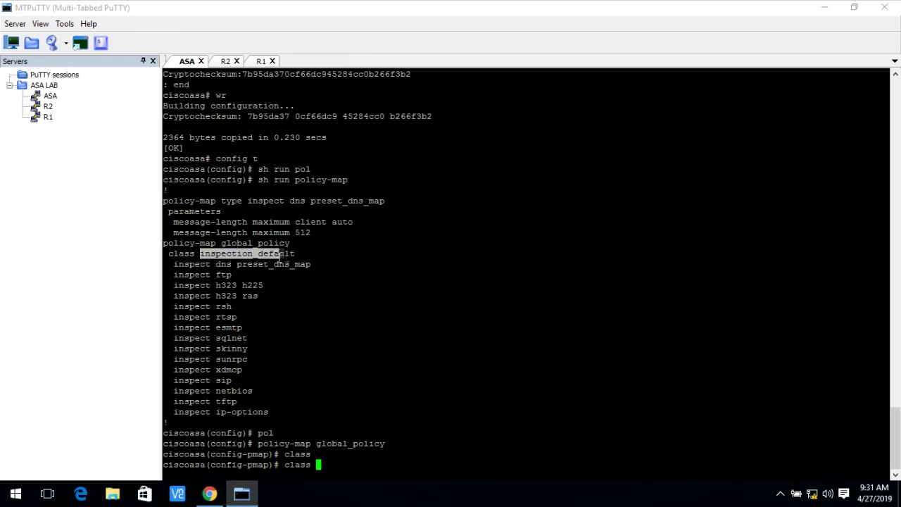
Step: Under class inspection_default add inspect icmp, then exit back out
type("inspection_default")
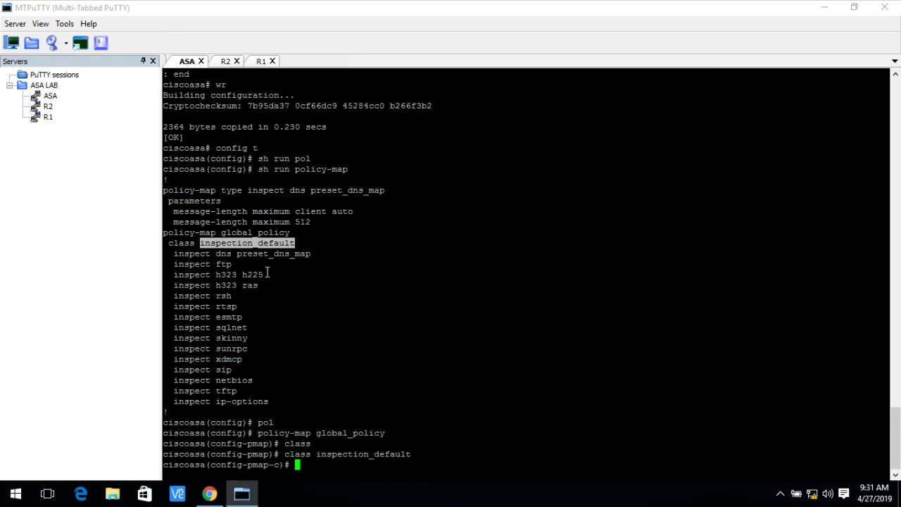
type("inspect")
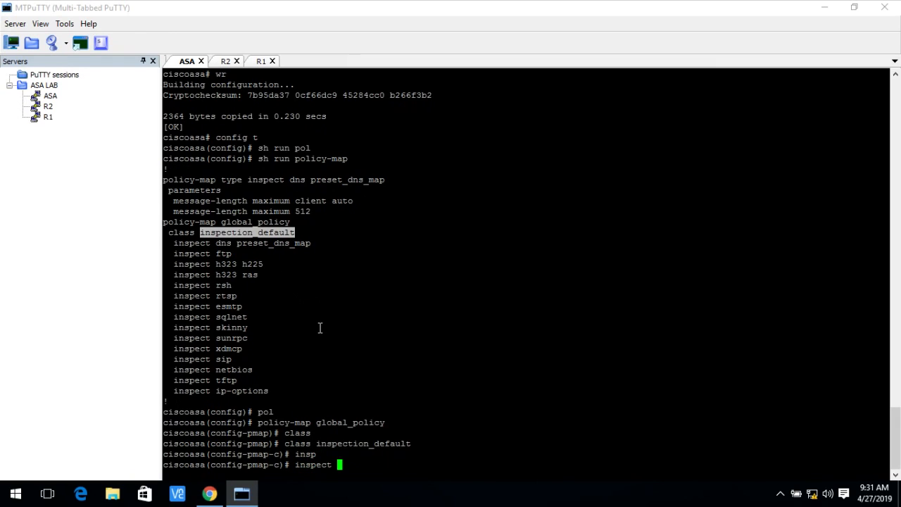
type("icmp")
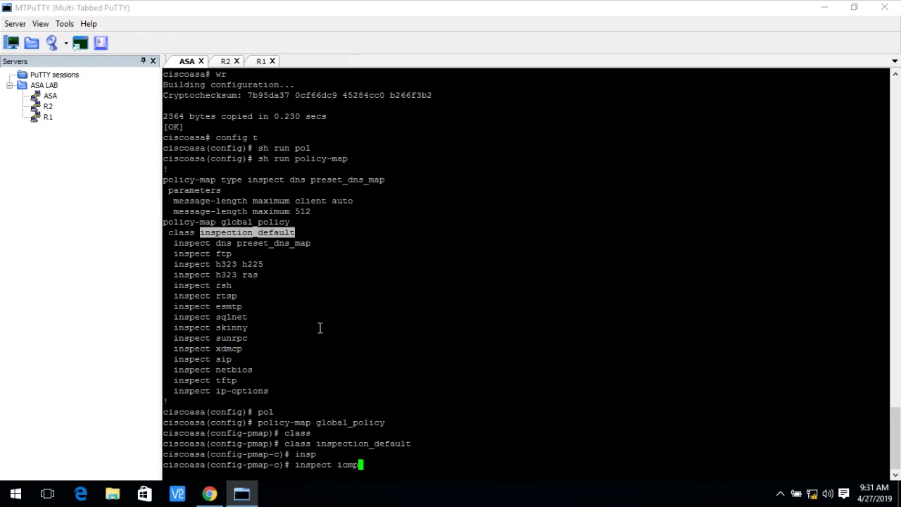
type("exit")
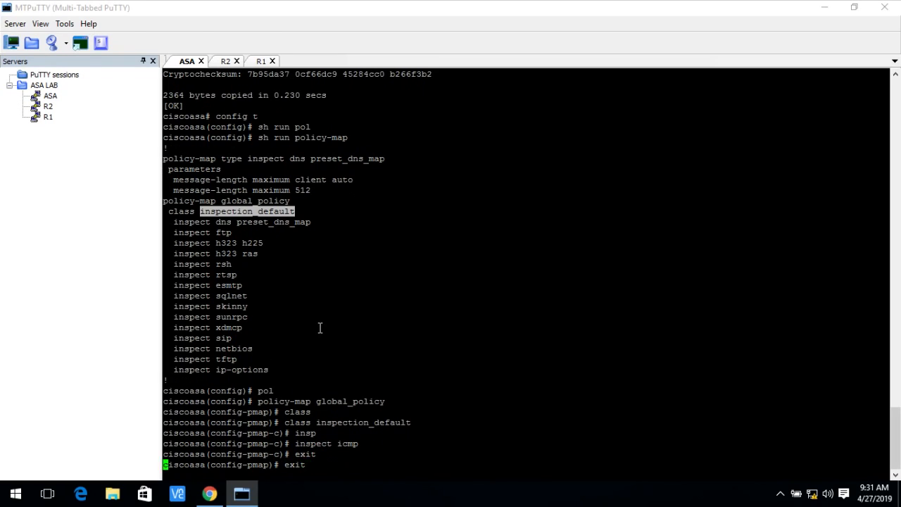
type("sh run")
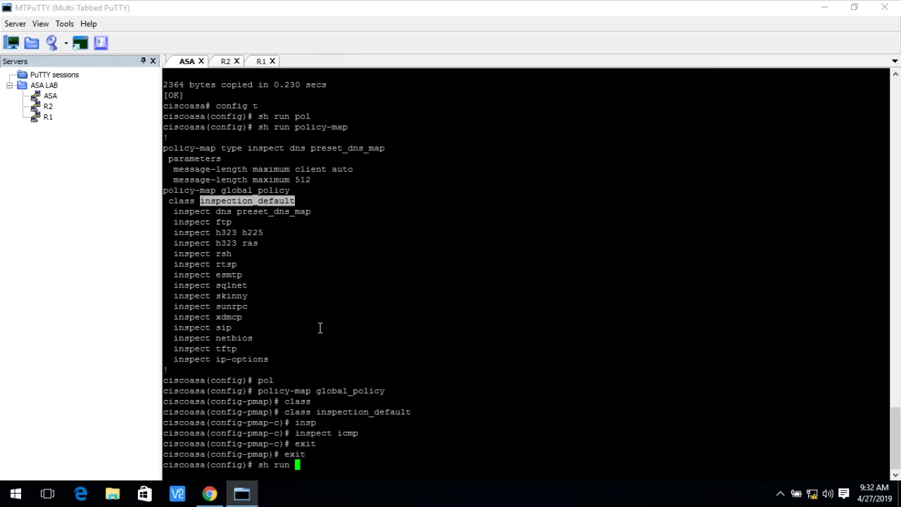
Step: Show the running policy-map and mark the new inspect icmp line under inspection_default
key("Return")
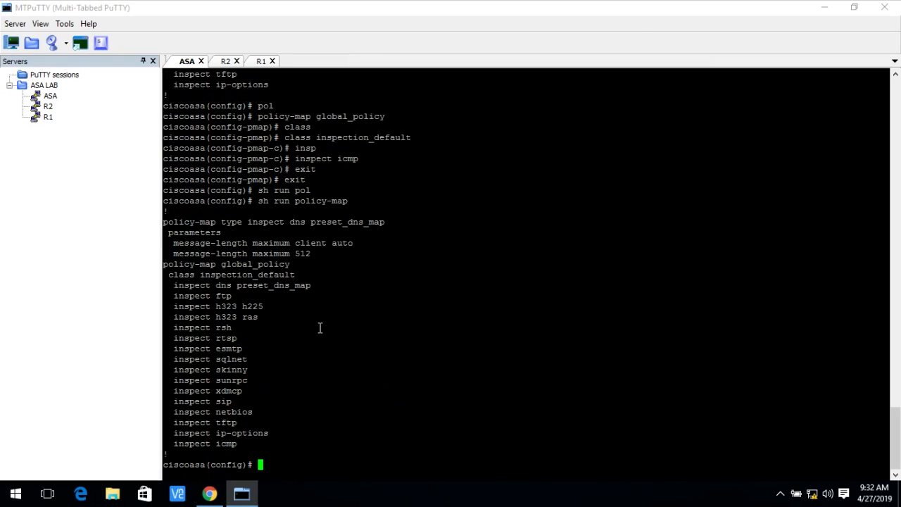
mouse_move(233, 444)
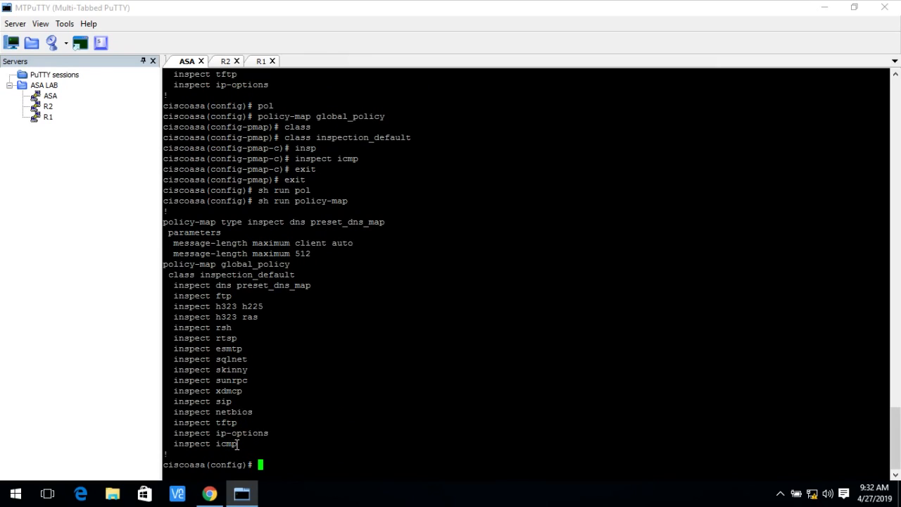
double_click(206, 442)
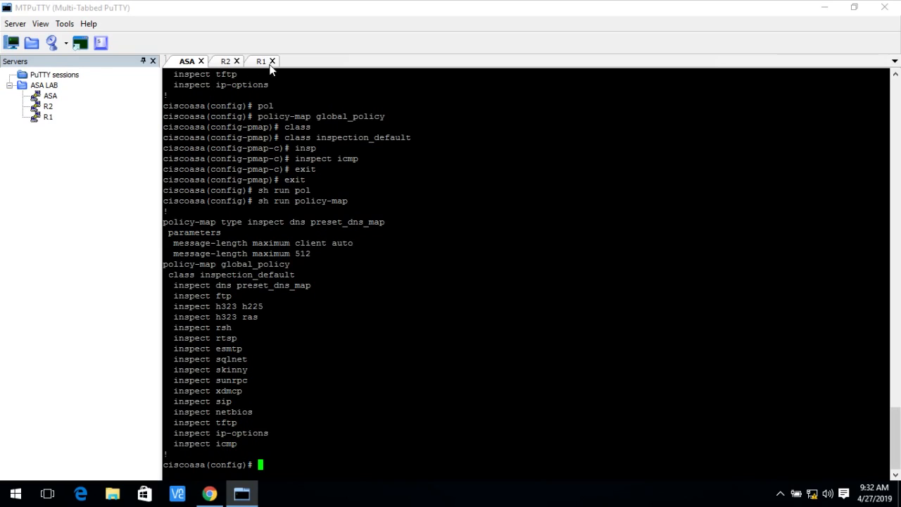
Step: Glance at R2's session, return to R1 and start typing ping 10.0.0.3
left_click(259, 62)
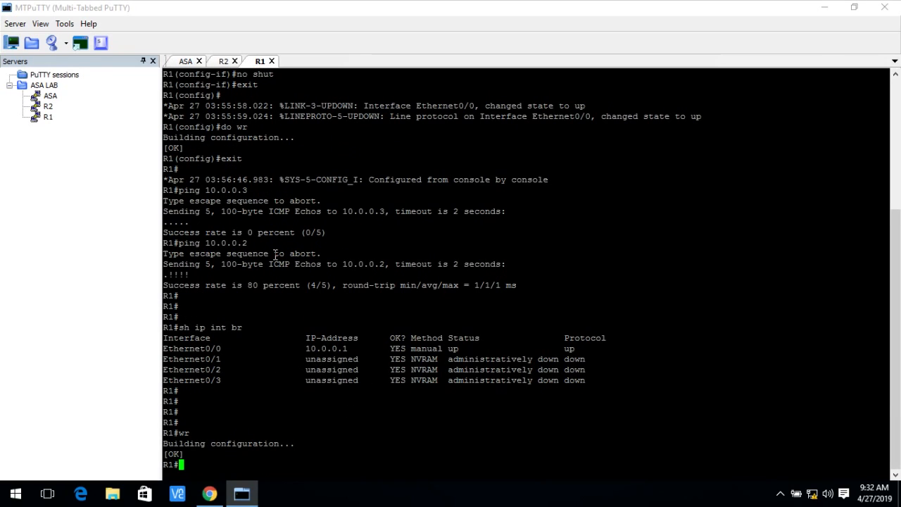
left_click(224, 62)
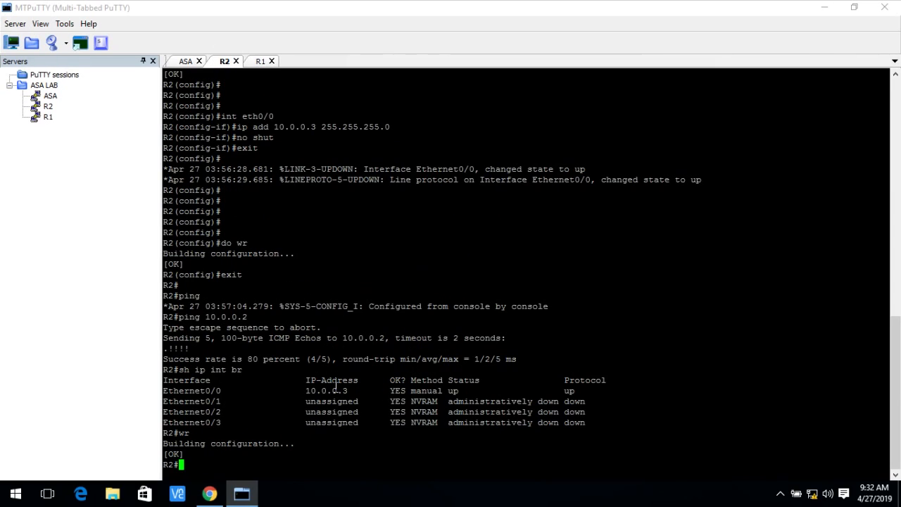
mouse_move(313, 228)
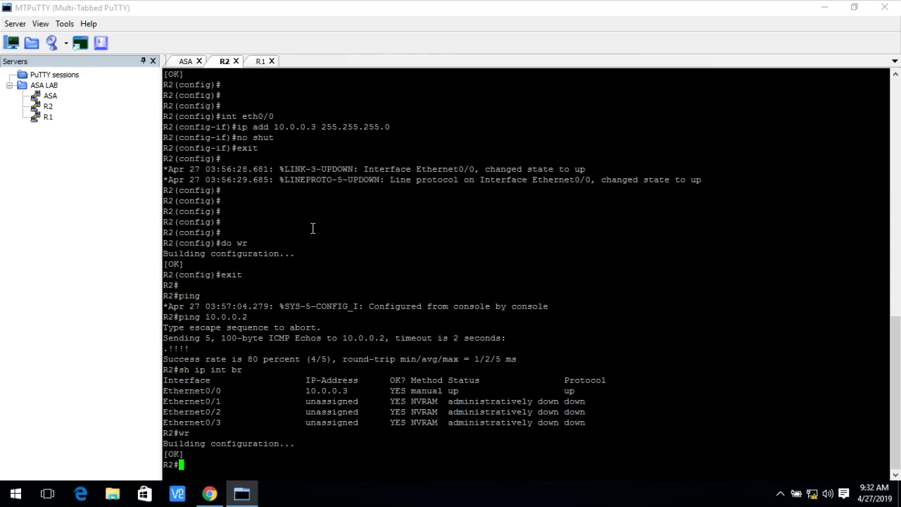
left_click(260, 60)
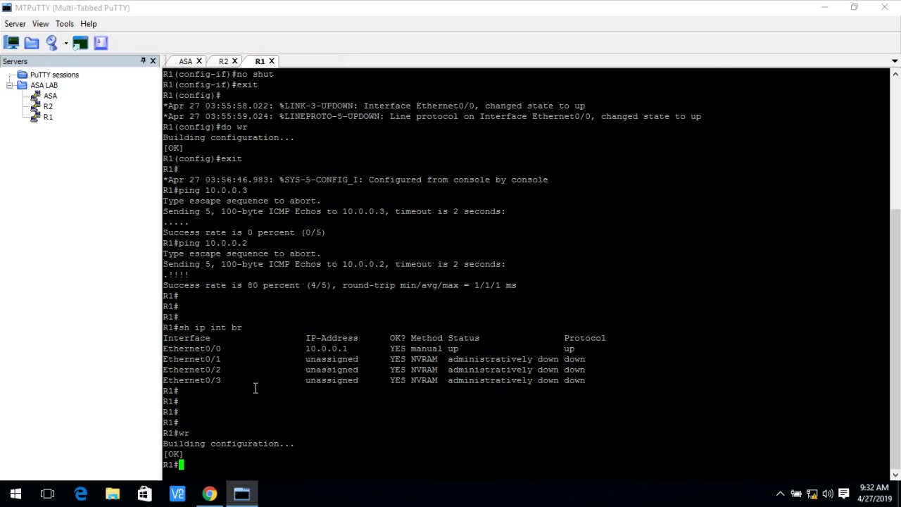
type("ping")
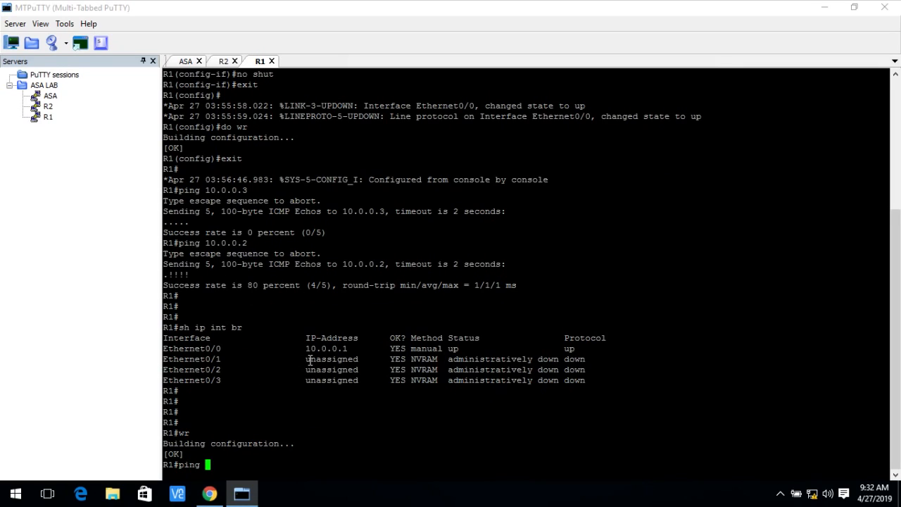
type("10.0.0")
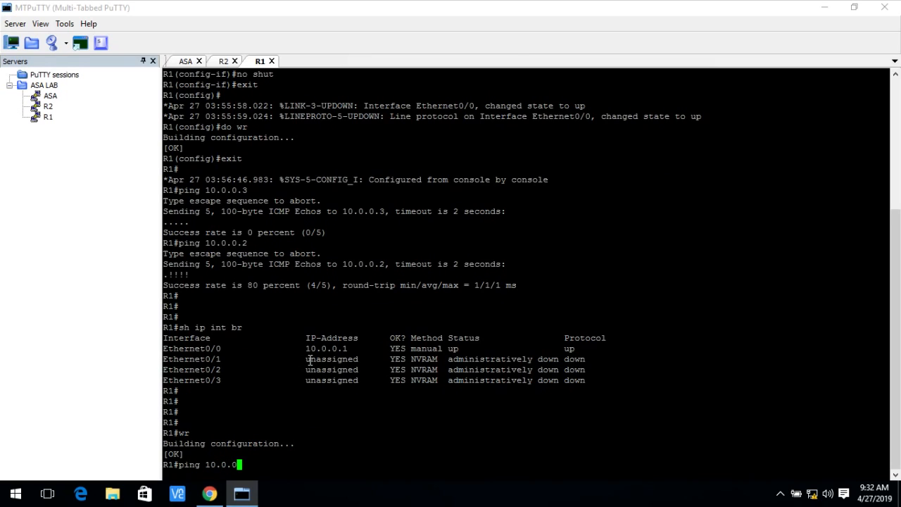